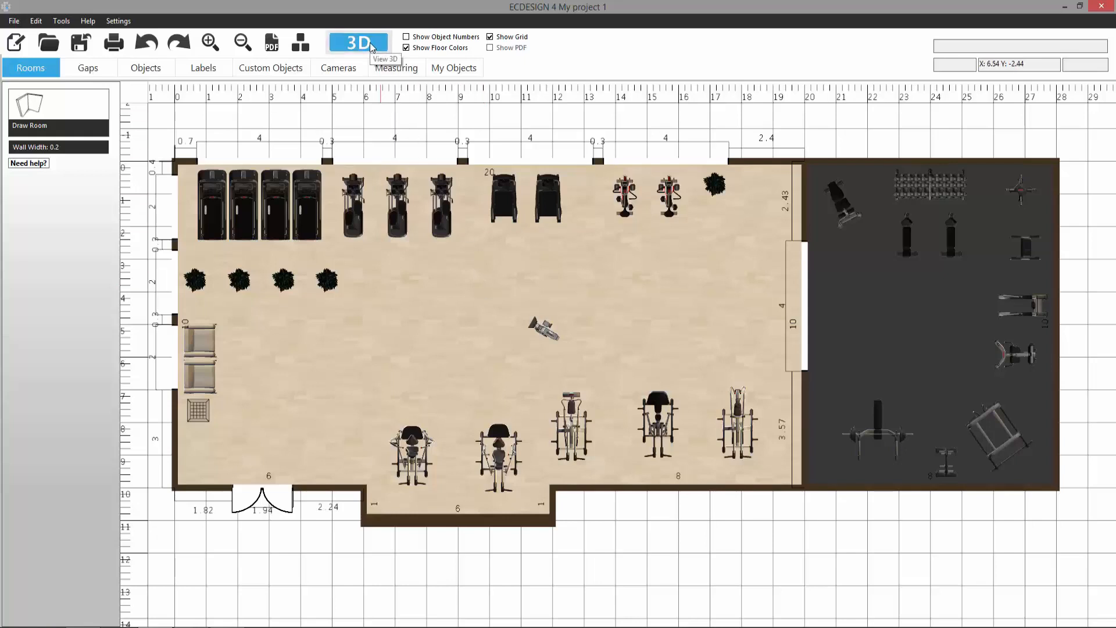
Step: Load the gym floor plan into the EcDesign4Viewer 3D scene
{"action": "left_click", "coordinate": [357, 43]}
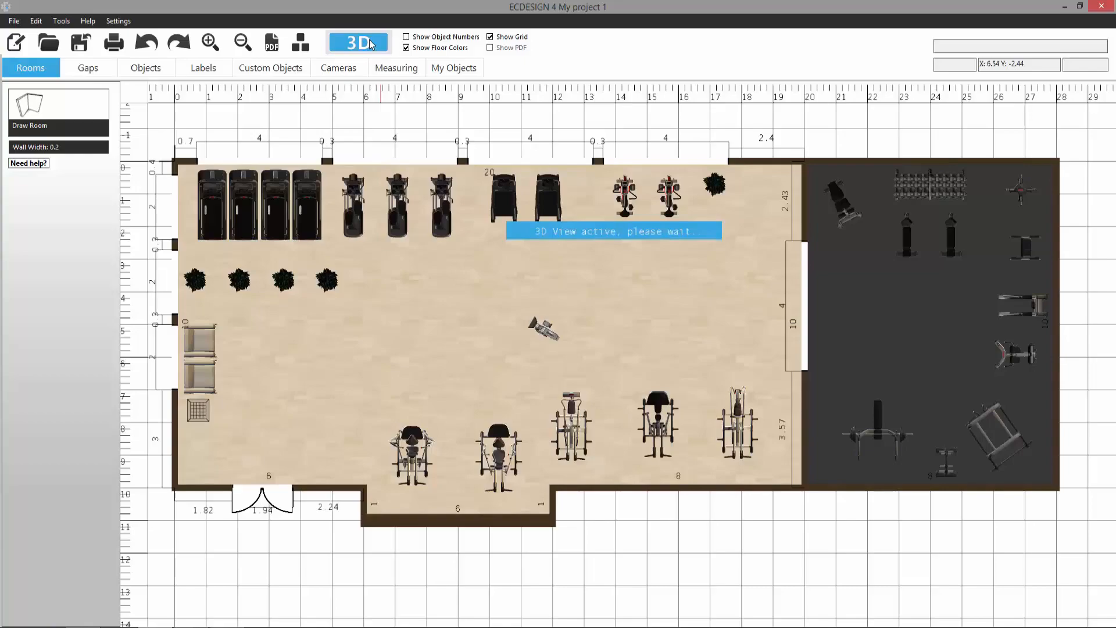
{"action": "left_click", "coordinate": [358, 43]}
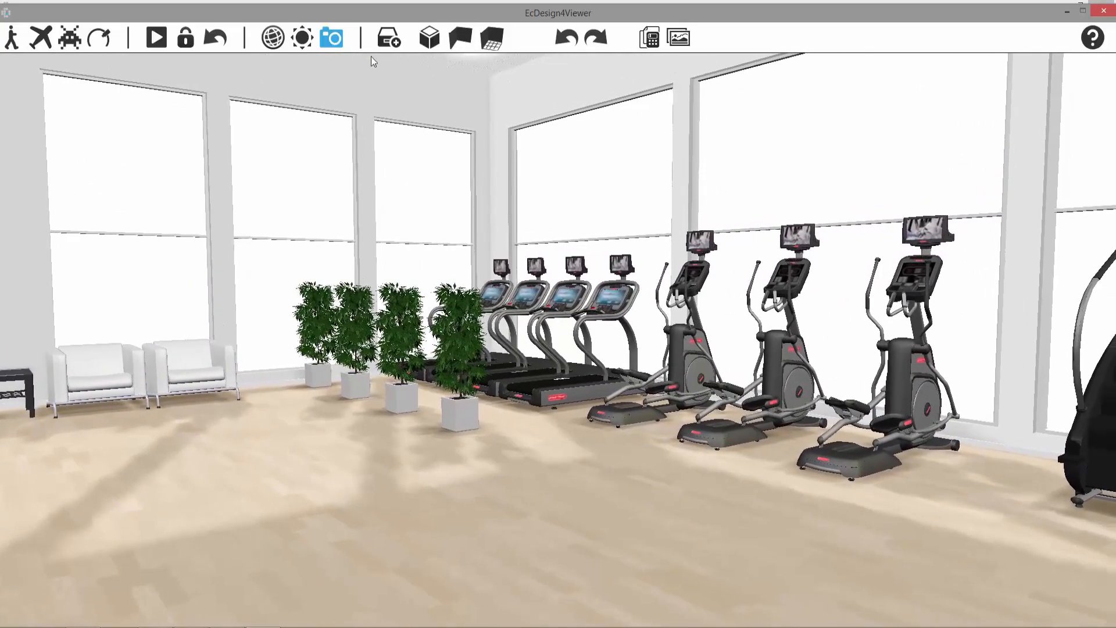
{"action": "mouse_move", "coordinate": [331, 37]}
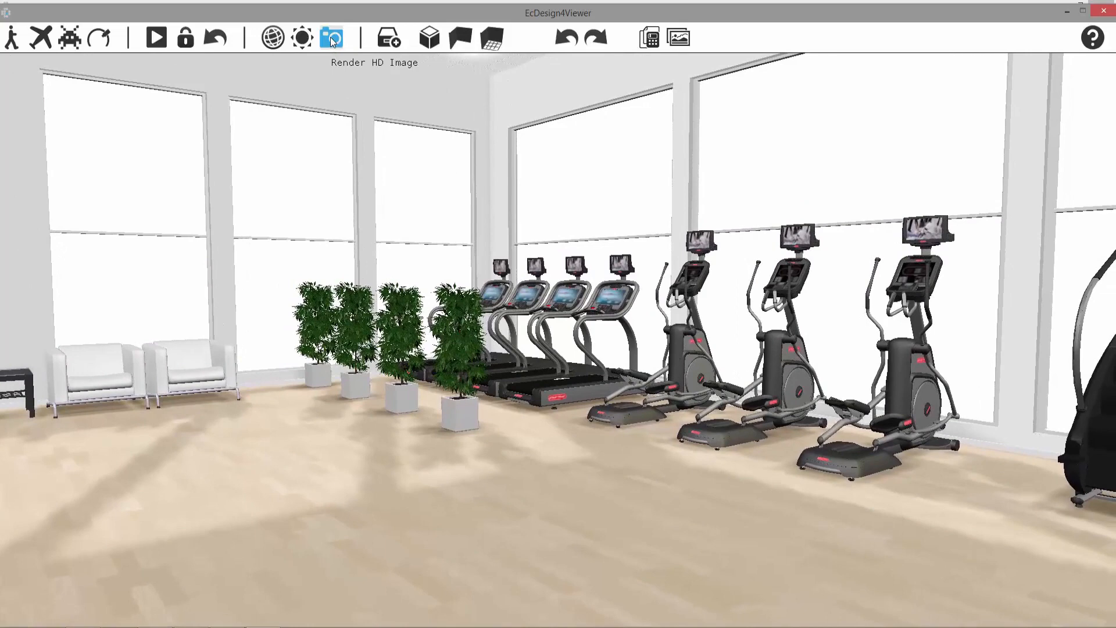
Step: Request an HD render of the current 3D view at Highres 1920x1080
{"action": "left_click", "coordinate": [330, 37]}
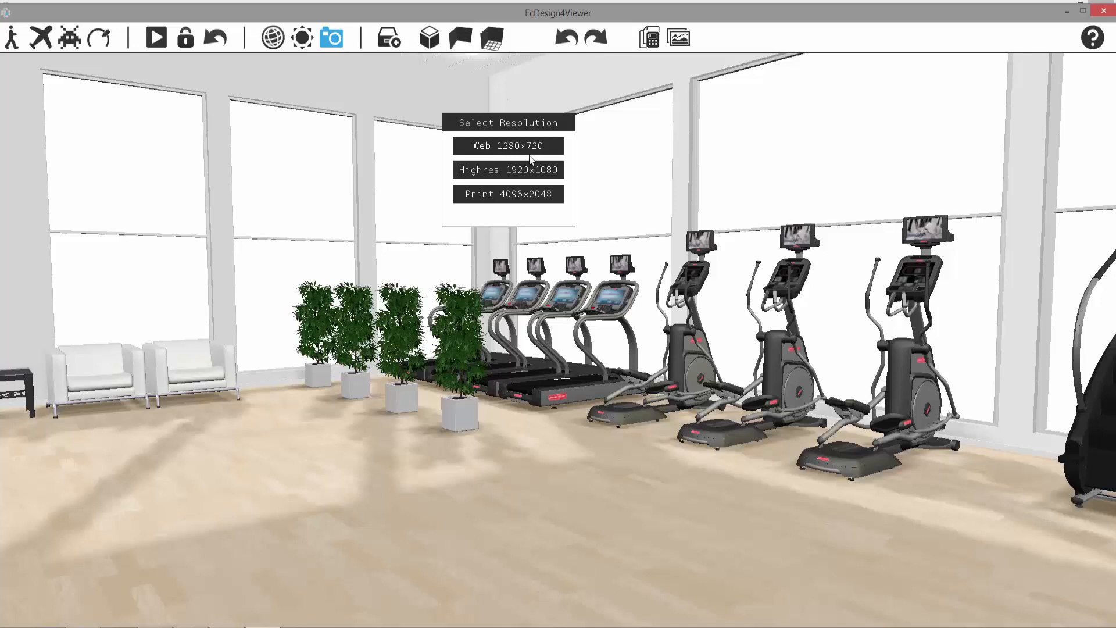
{"action": "mouse_move", "coordinate": [504, 200]}
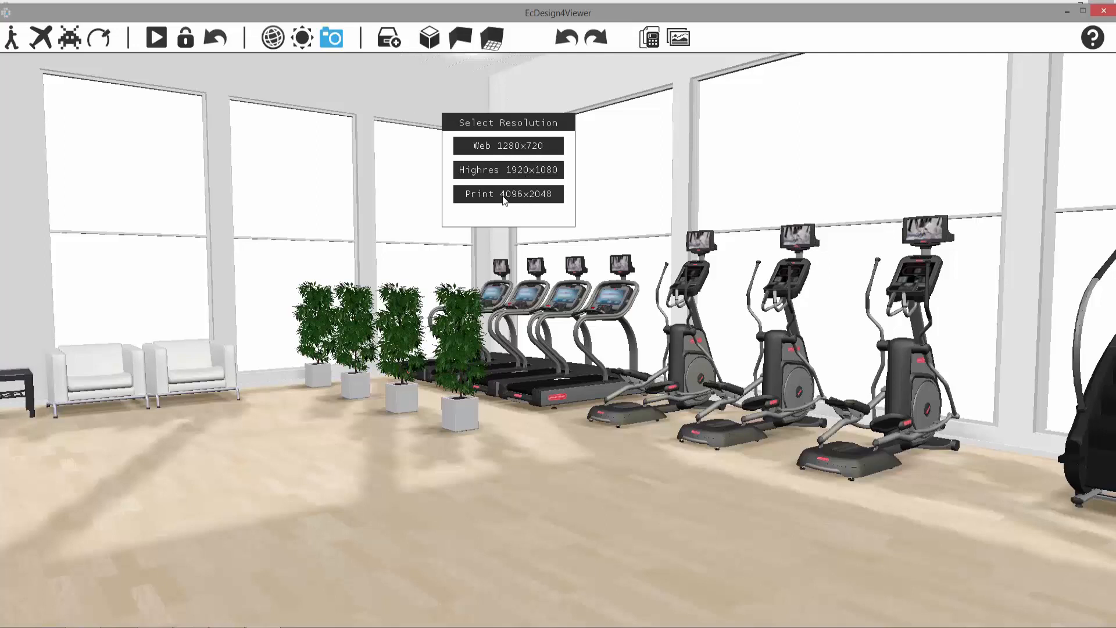
{"action": "mouse_move", "coordinate": [517, 176]}
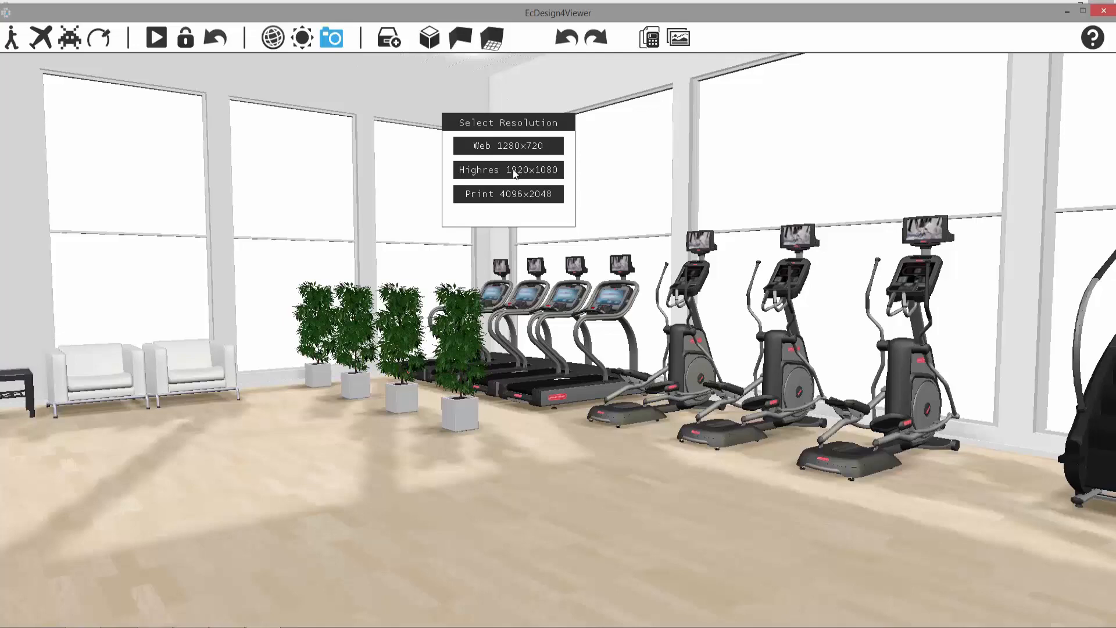
{"action": "mouse_move", "coordinate": [489, 177]}
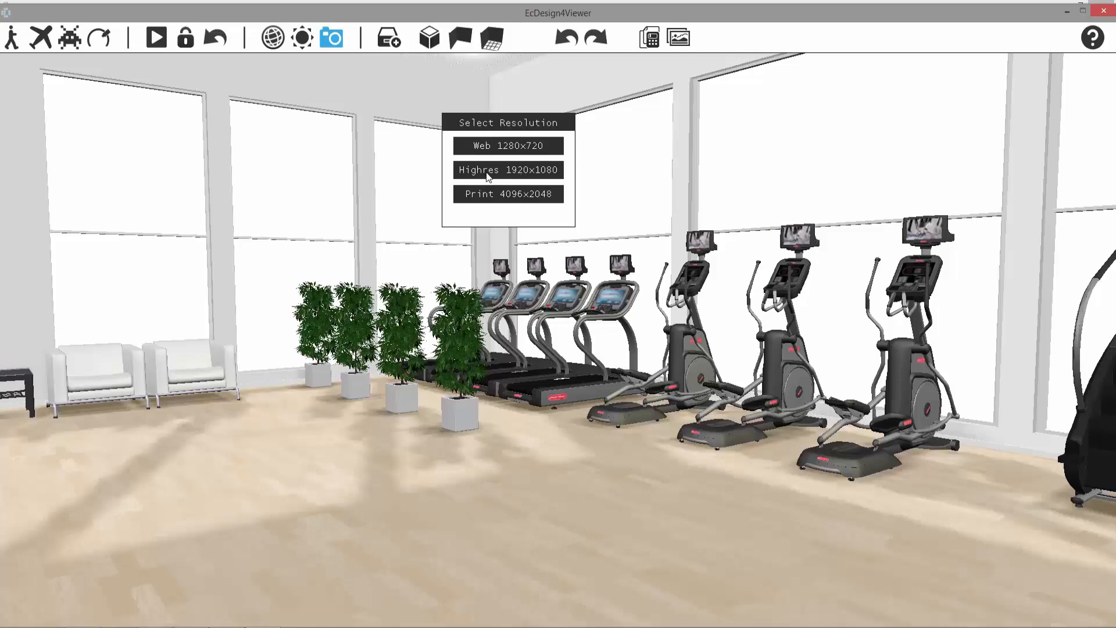
{"action": "left_click", "coordinate": [507, 169]}
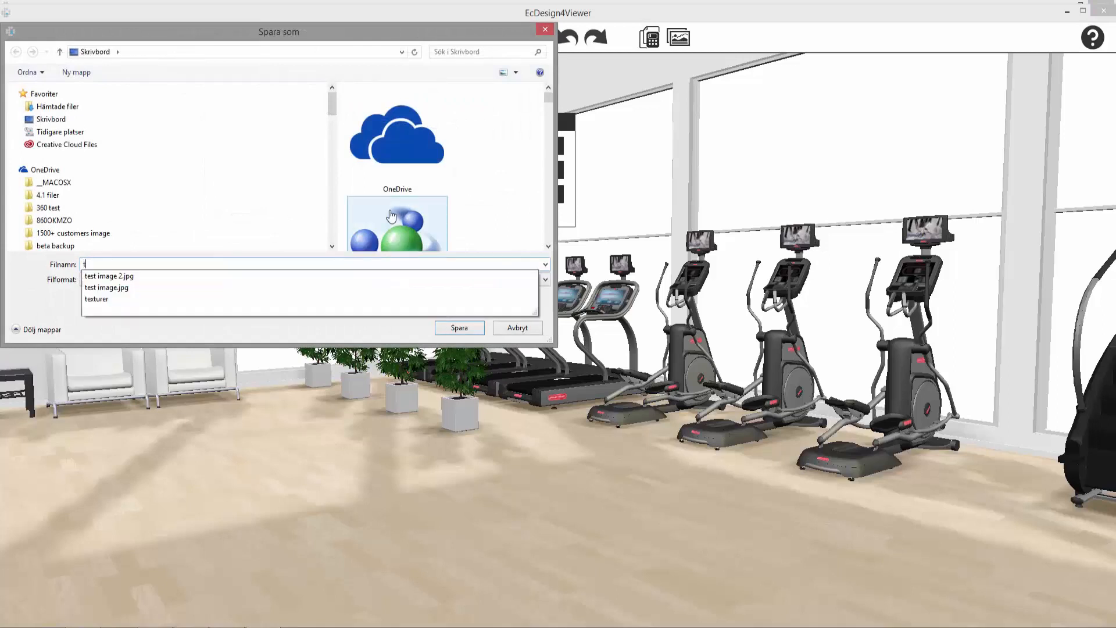
Step: Save the 1920x1080 render to the desktop as JPG 'test image 3'
{"action": "type", "text": "est image"}
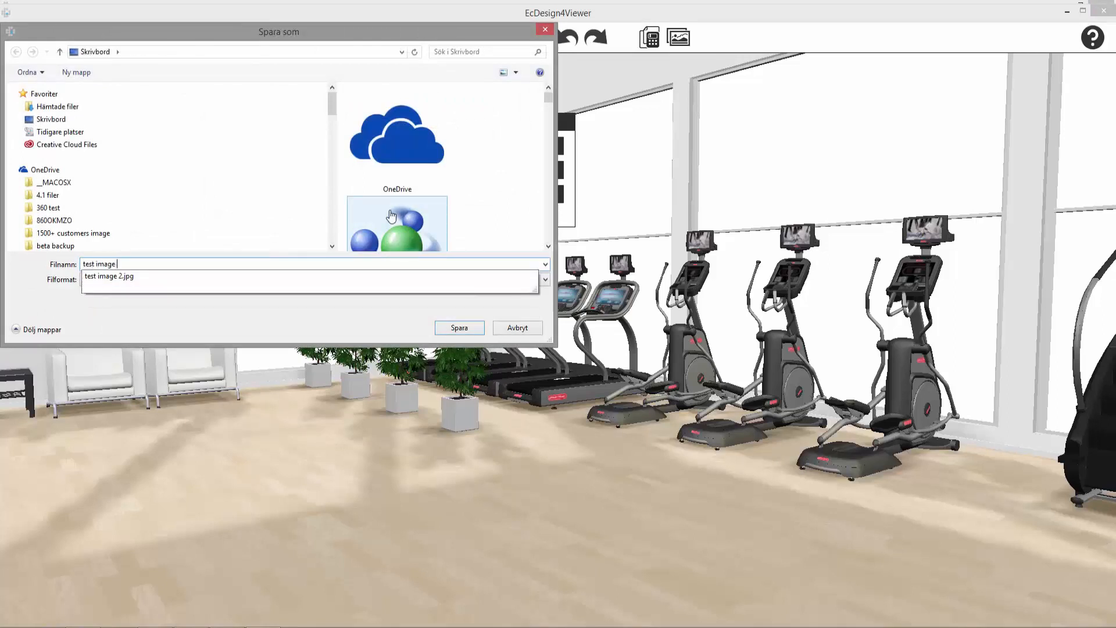
{"action": "left_click", "coordinate": [459, 328]}
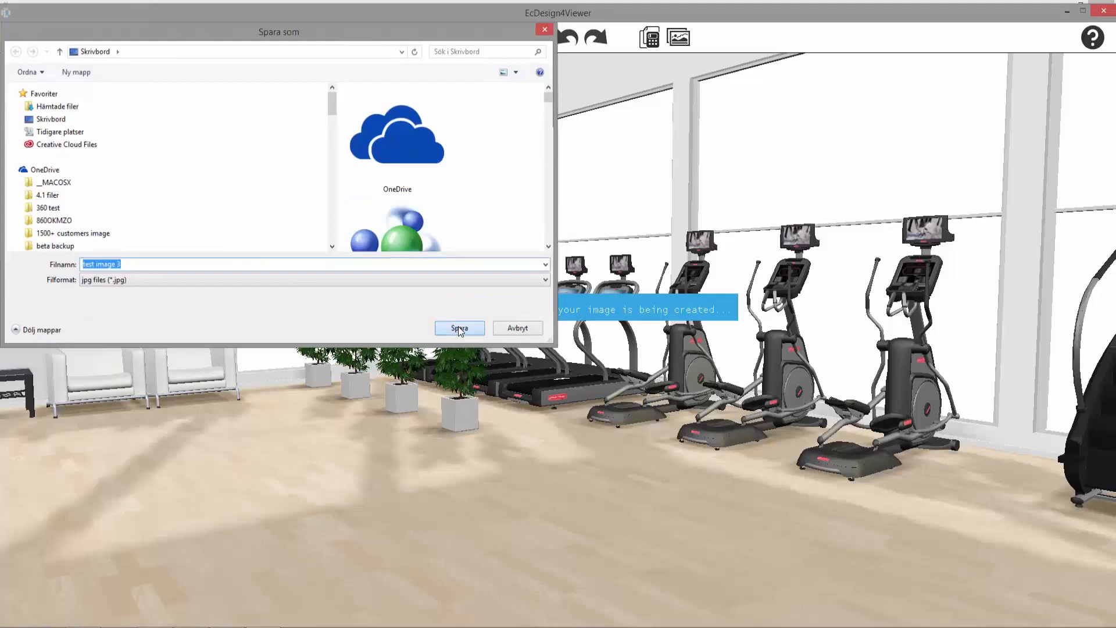
{"action": "left_click", "coordinate": [459, 328]}
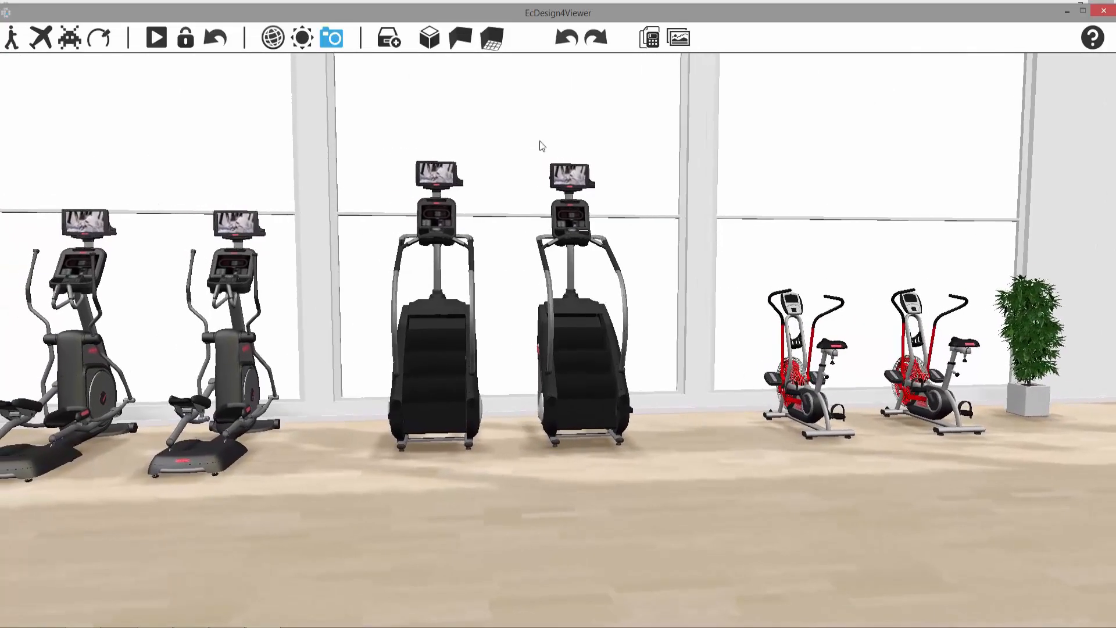
Step: Close the EcDesign4Viewer window to get back to the 2D gym plan
{"action": "left_click", "coordinate": [331, 37]}
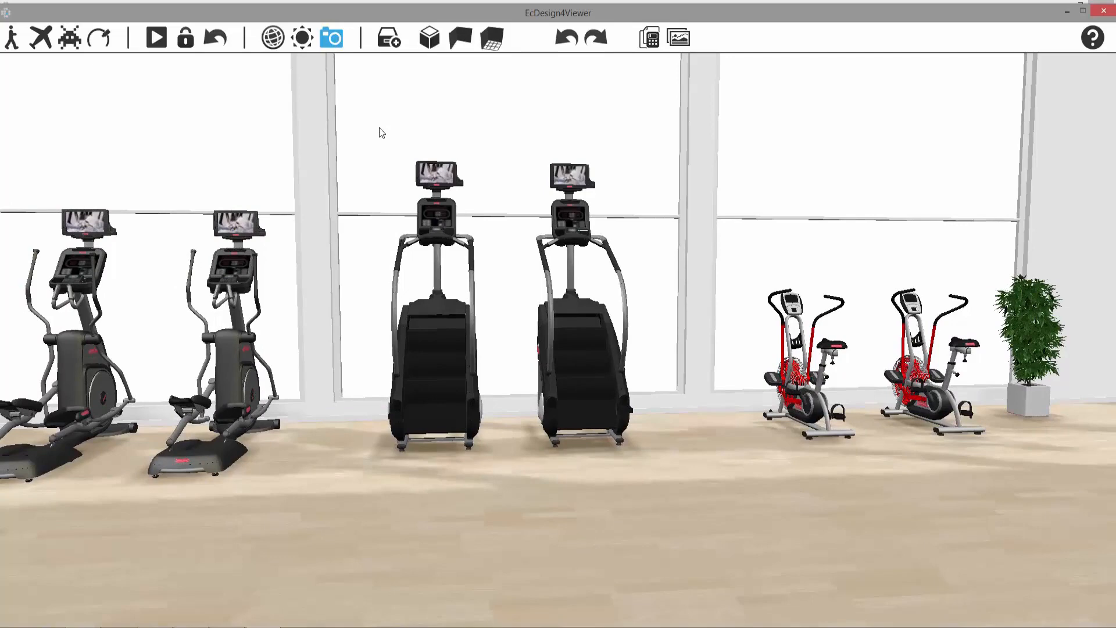
{"action": "mouse_move", "coordinate": [637, 162]}
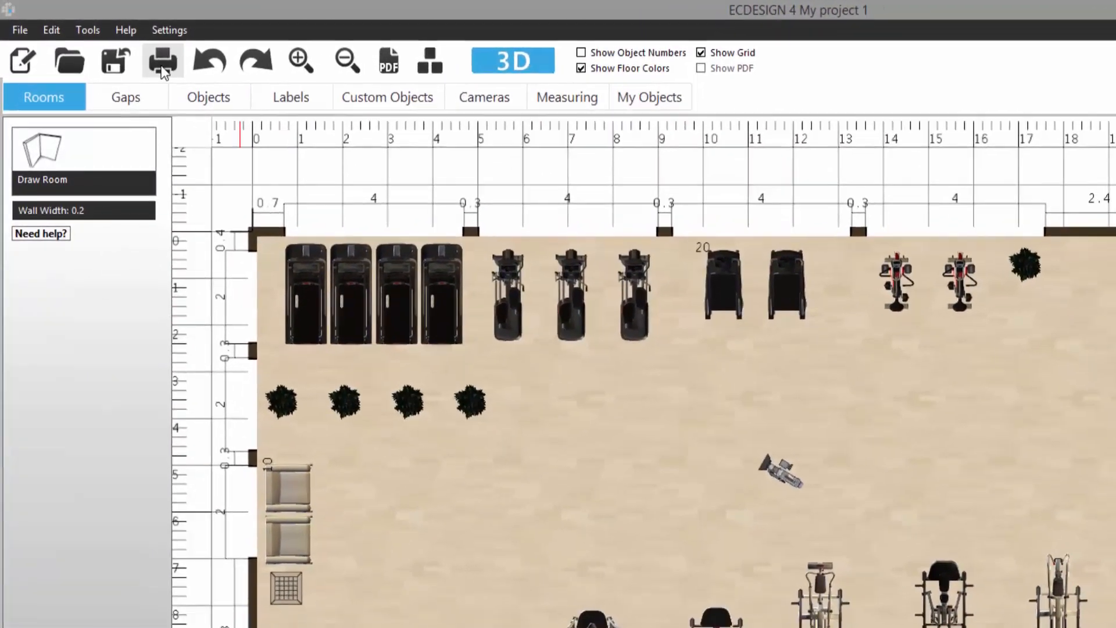
Step: Show the Print window previewing the 'My gym' plan with copyright text
{"action": "left_click", "coordinate": [161, 60]}
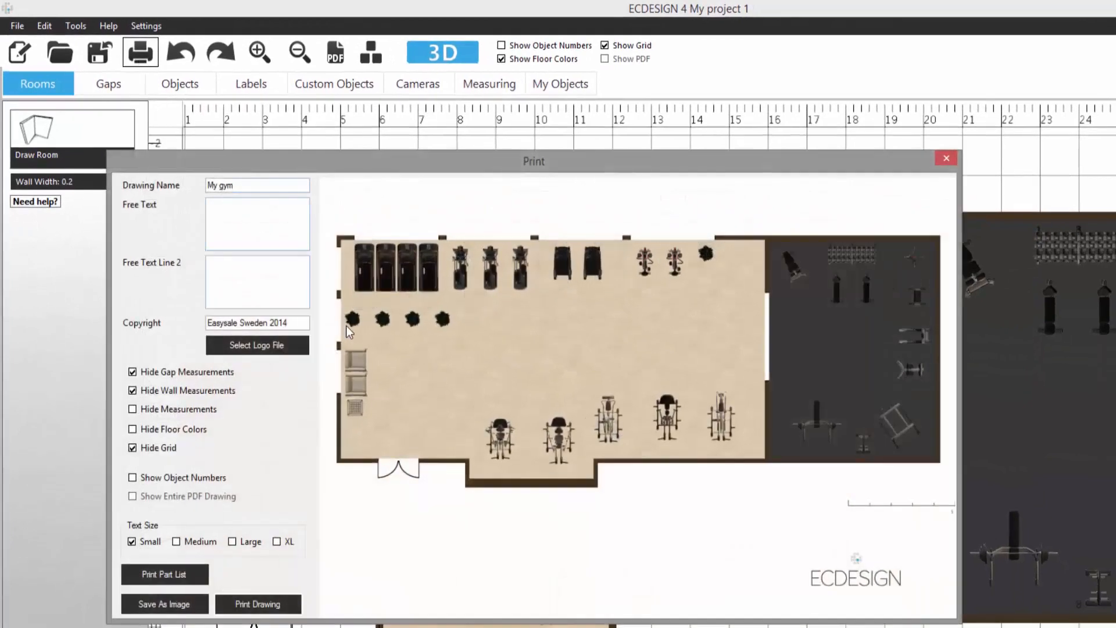
{"action": "mouse_move", "coordinate": [427, 359]}
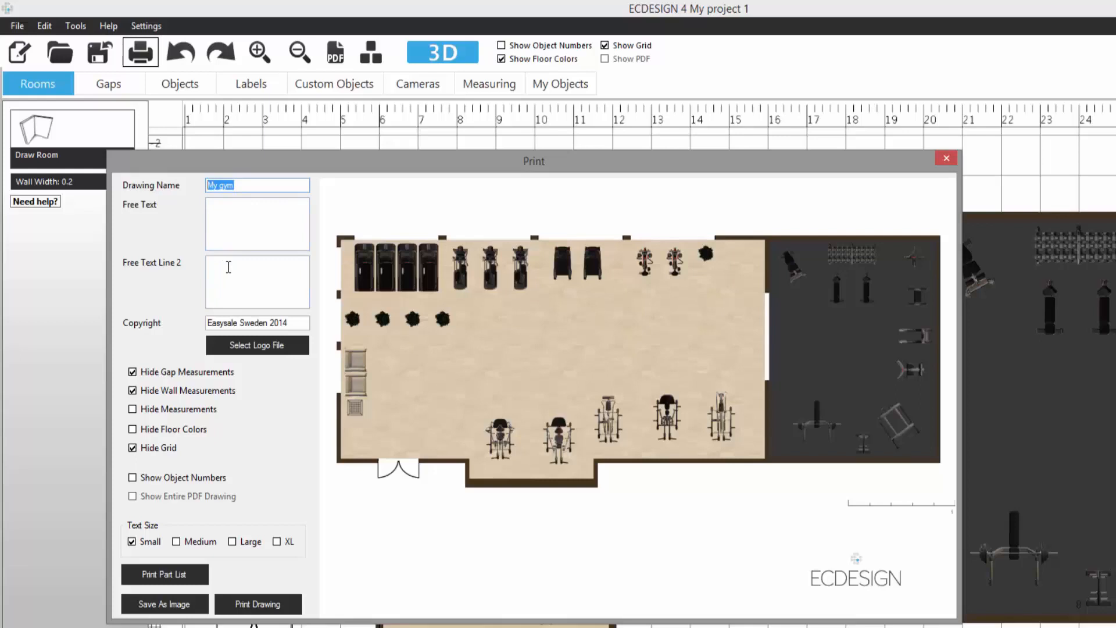
{"action": "left_click", "coordinate": [256, 323]}
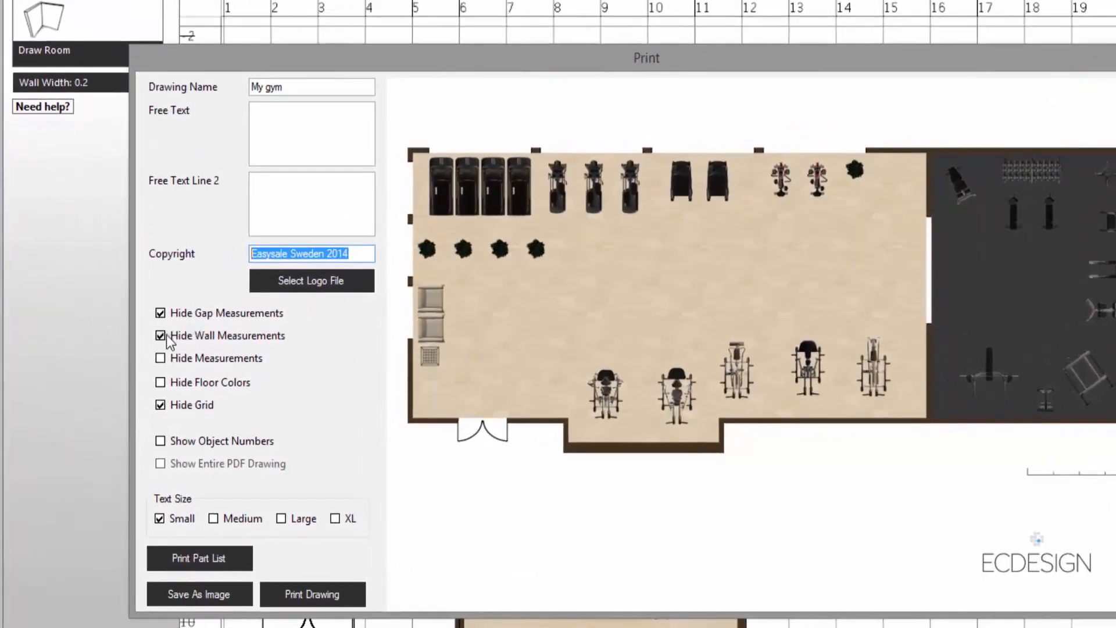
Step: Hide floor colours, show gap and wall measurements, then return to the 3D viewer
{"action": "left_click", "coordinate": [160, 335]}
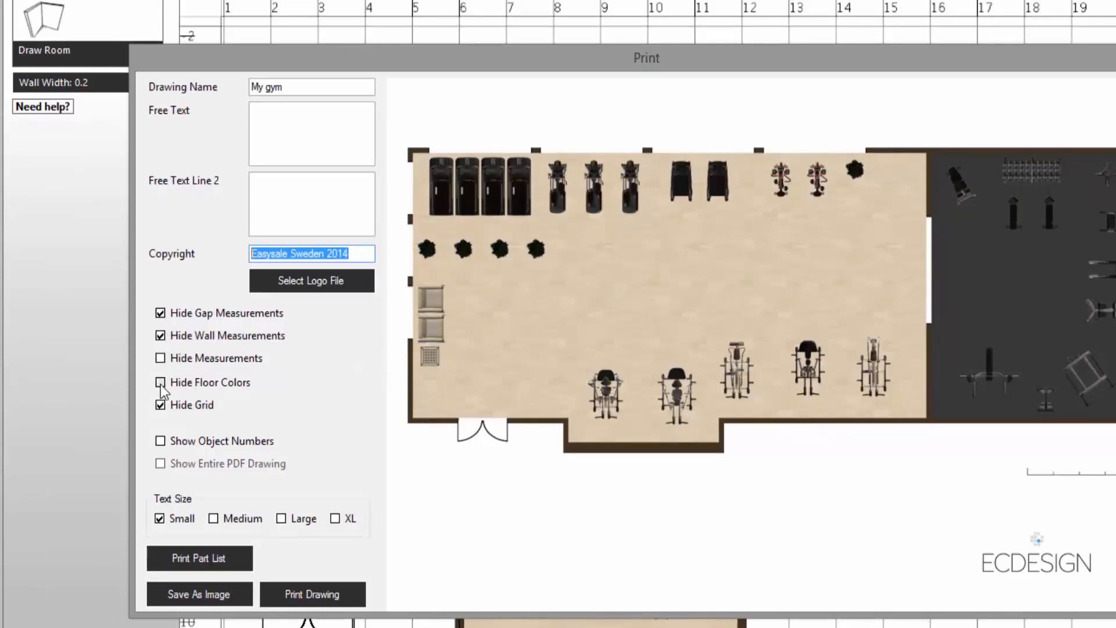
{"action": "left_click", "coordinate": [160, 383]}
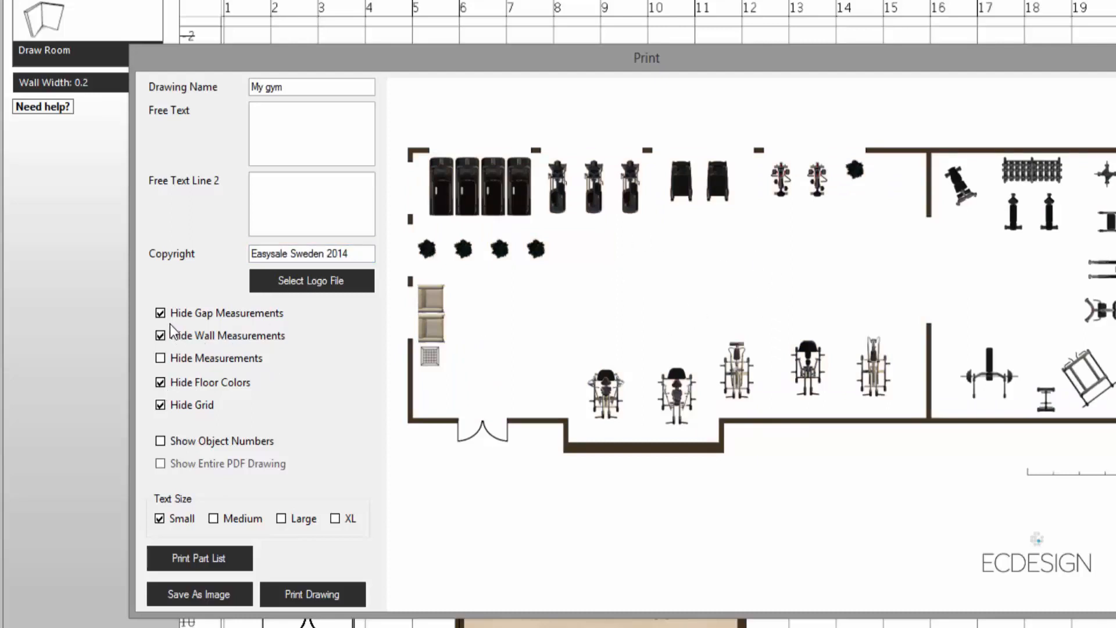
{"action": "left_click", "coordinate": [160, 336]}
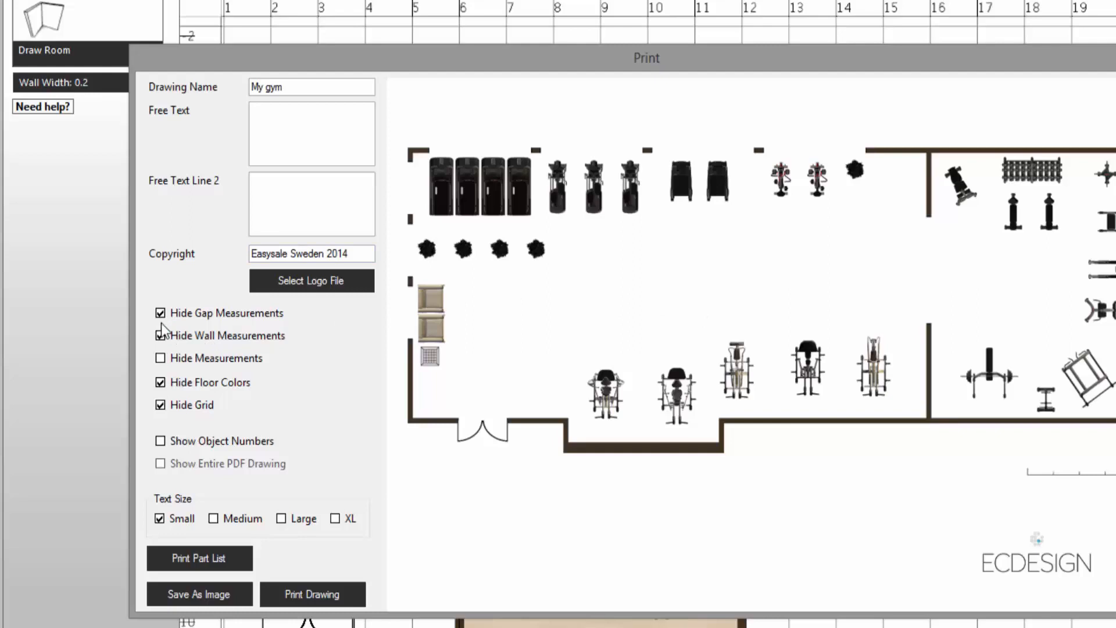
{"action": "left_click", "coordinate": [160, 313]}
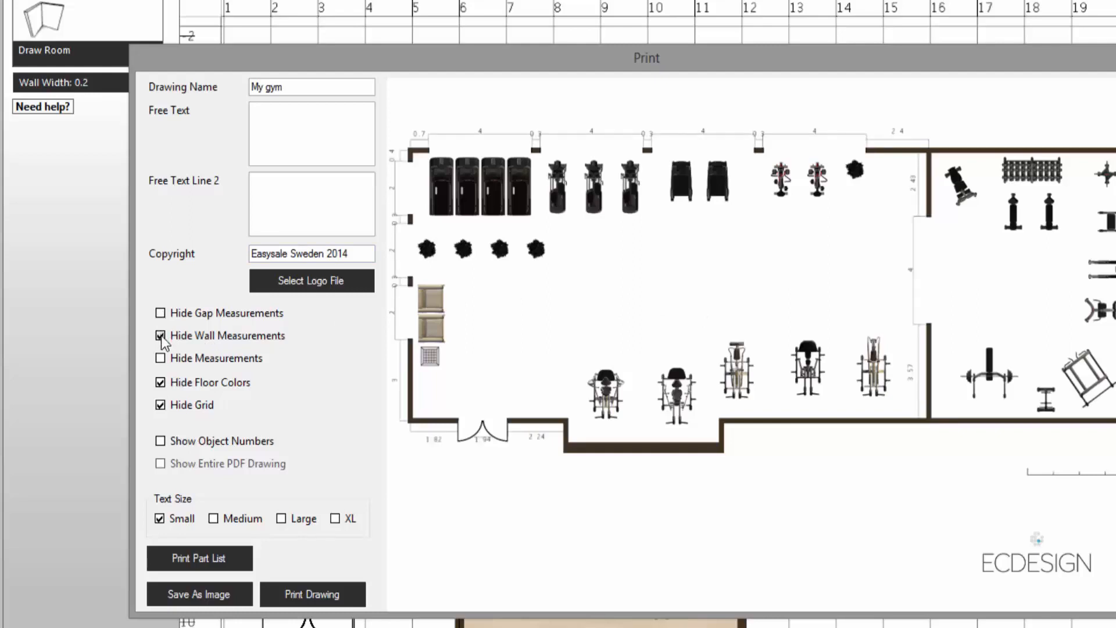
{"action": "left_click", "coordinate": [161, 335]}
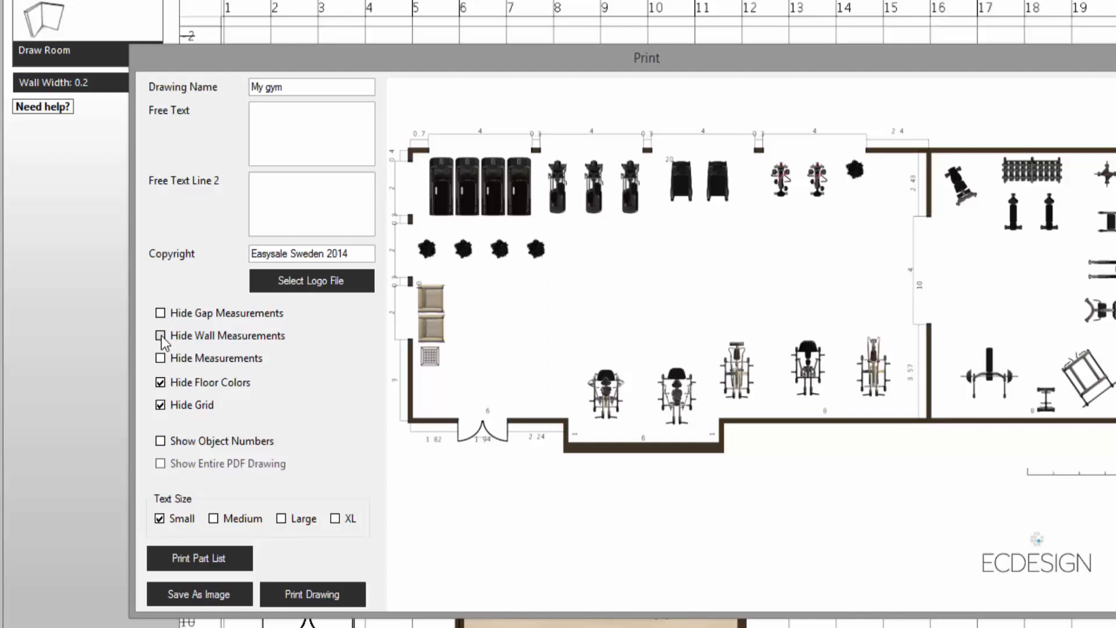
{"action": "left_click", "coordinate": [161, 335]}
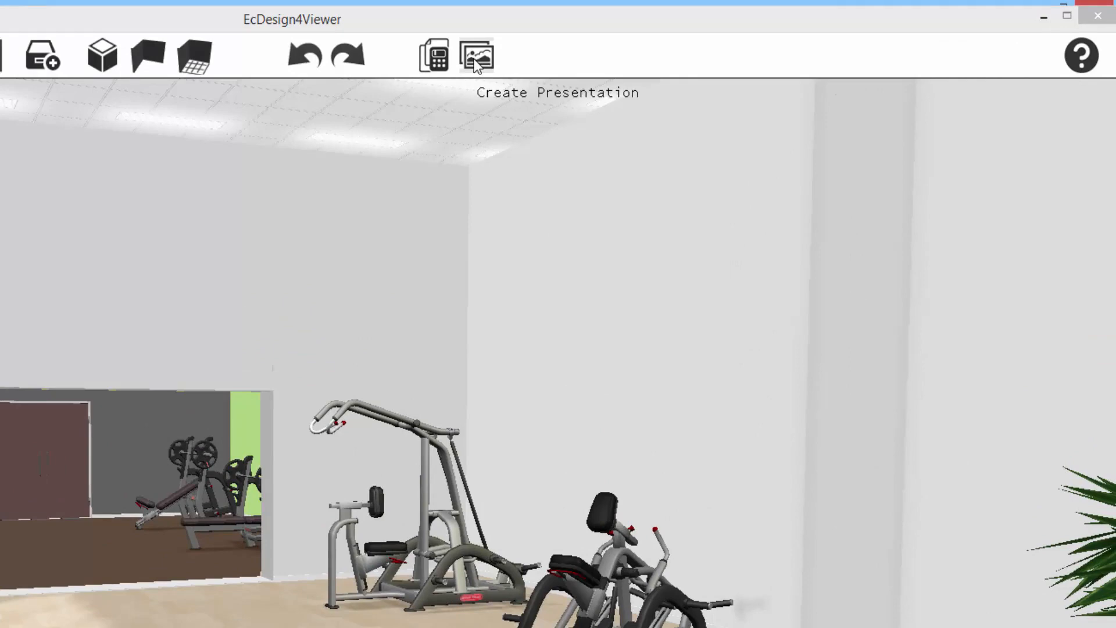
Step: Launch Create Presentation and begin, reaching the Your Info step
{"action": "left_click", "coordinate": [476, 55]}
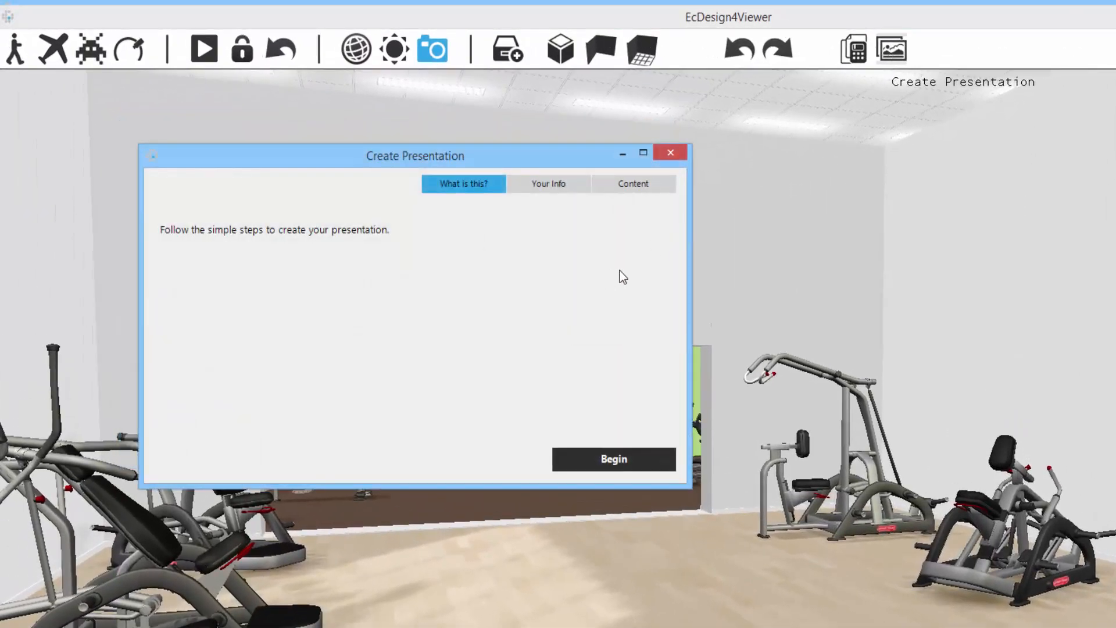
{"action": "mouse_move", "coordinate": [600, 279]}
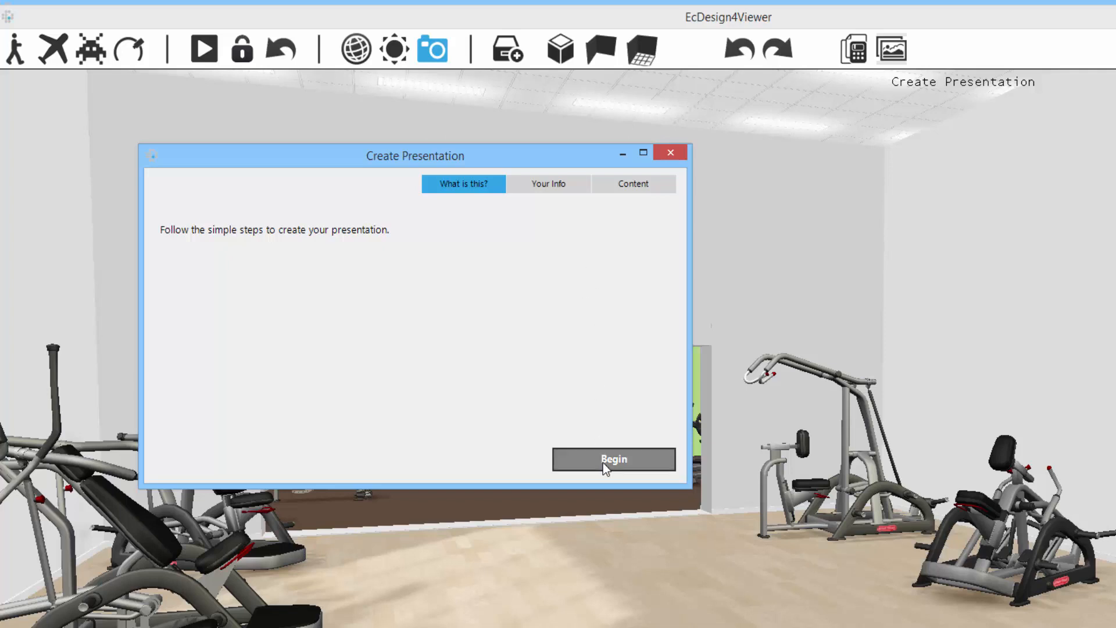
{"action": "left_click", "coordinate": [612, 459]}
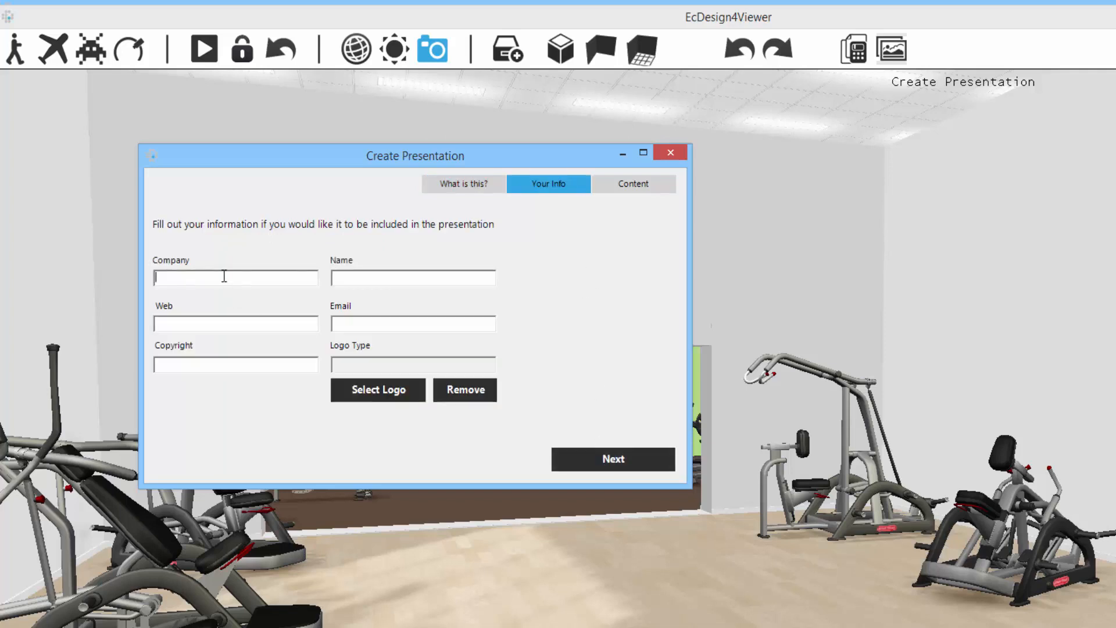
Step: Enter Easysale company, web, email and copyright details, and load the final ECDESIGN logo icon
{"action": "type", "text": "Easysale Swed"}
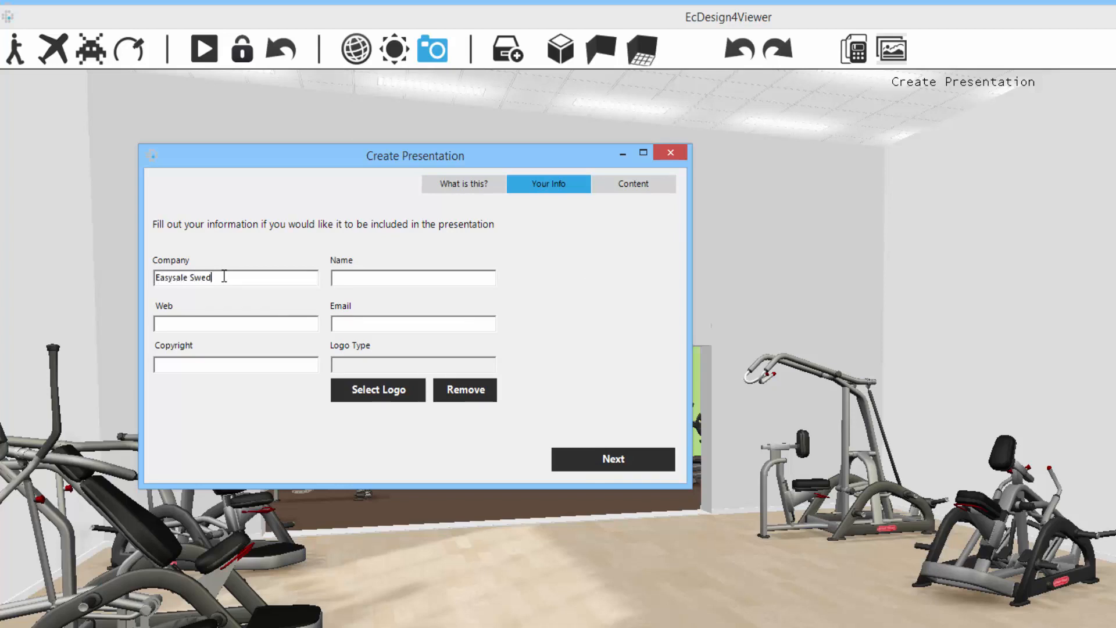
{"action": "type", "text": "en"}
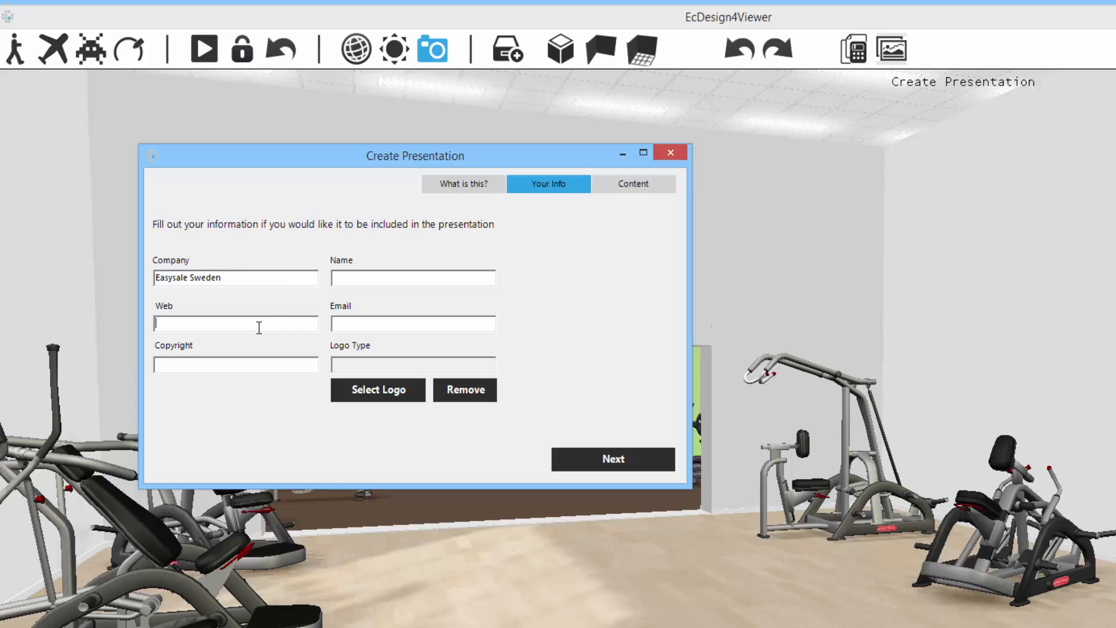
{"action": "type", "text": "easysale.se"}
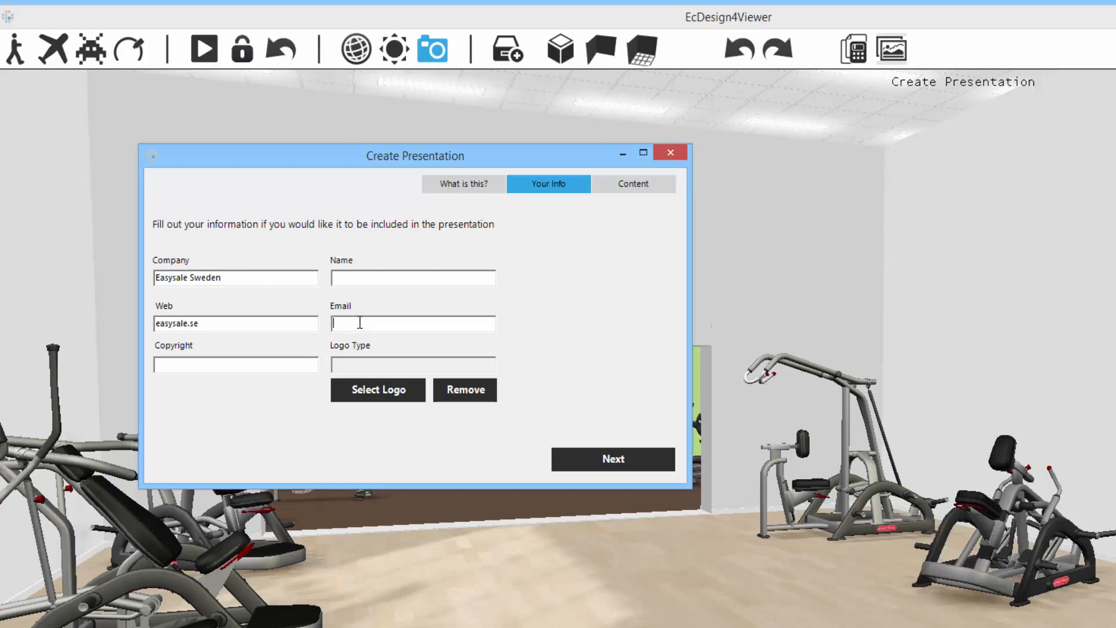
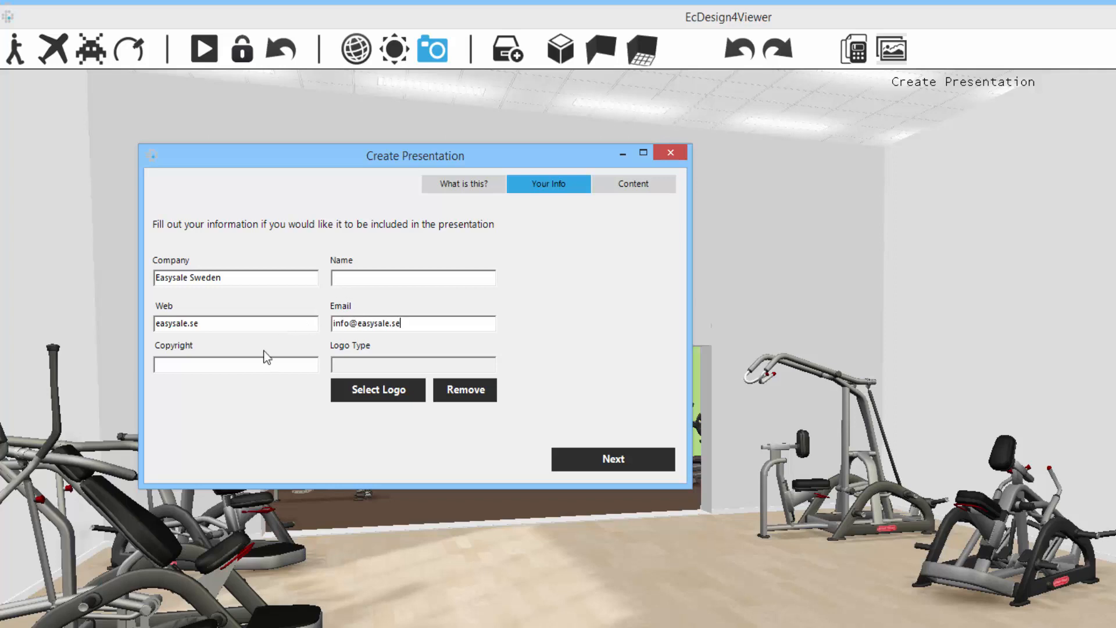
{"action": "type", "text": "Easysale S"}
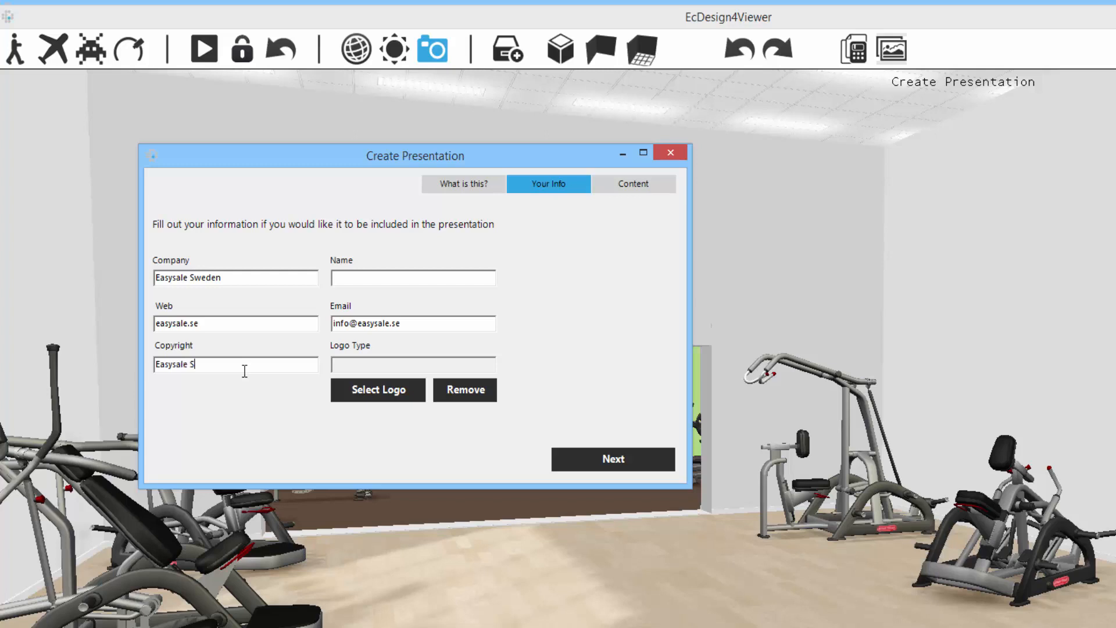
{"action": "type", "text": "weden"}
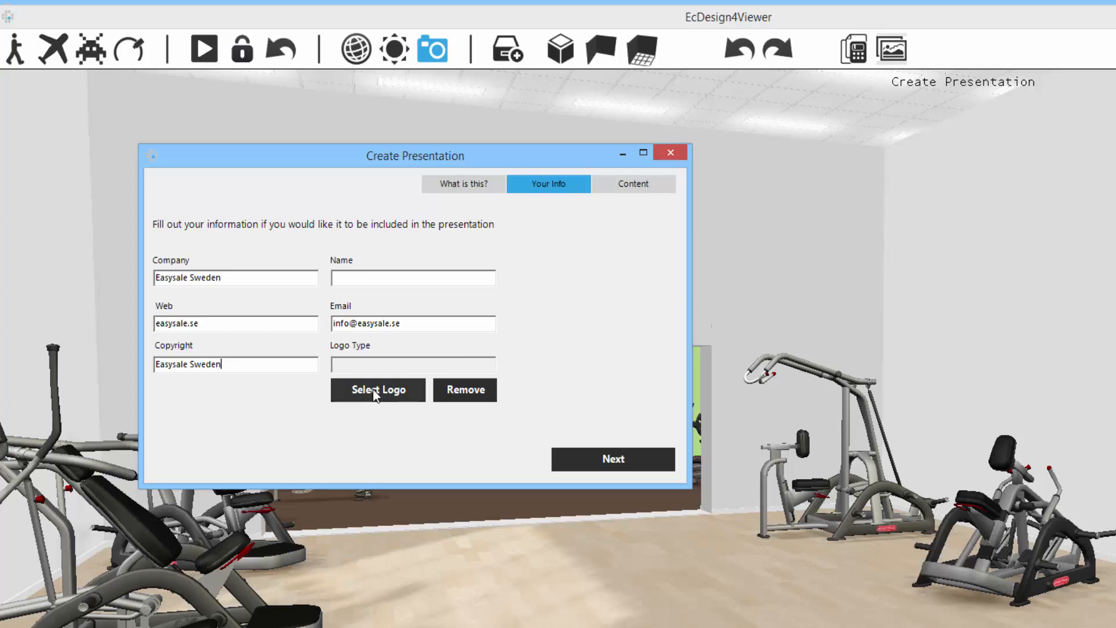
{"action": "left_click", "coordinate": [378, 389]}
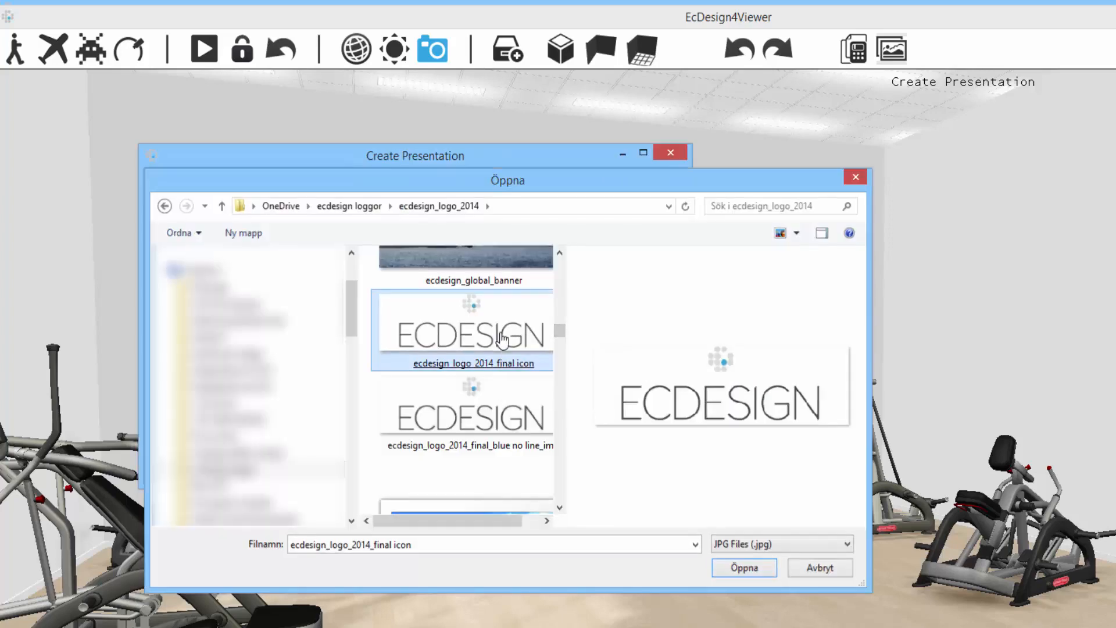
{"action": "left_click", "coordinate": [743, 567]}
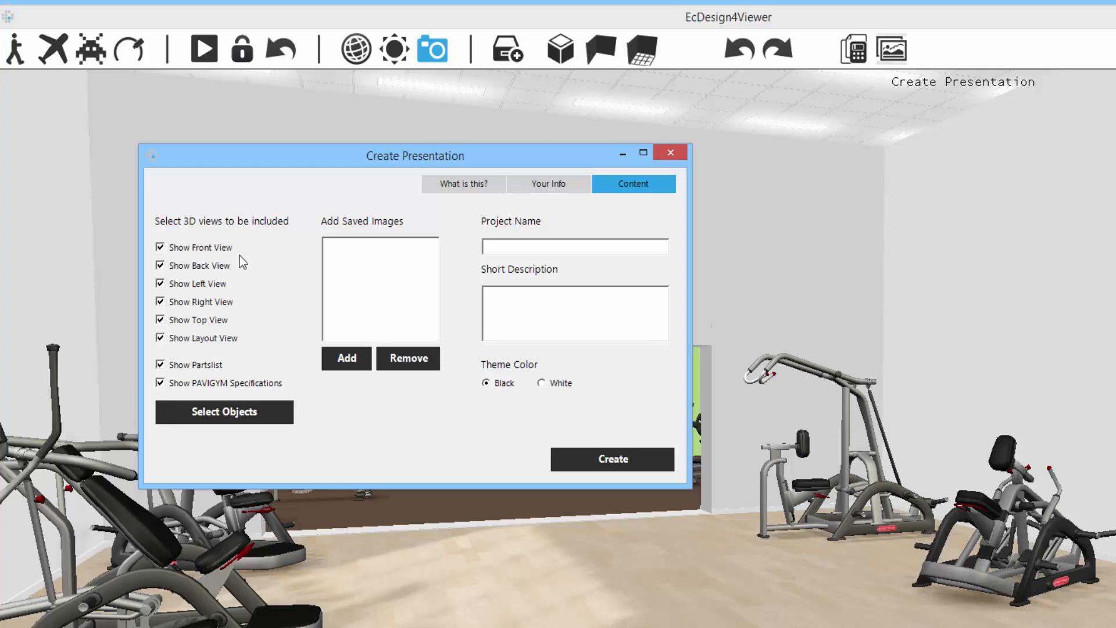
{"action": "mouse_move", "coordinate": [184, 255]}
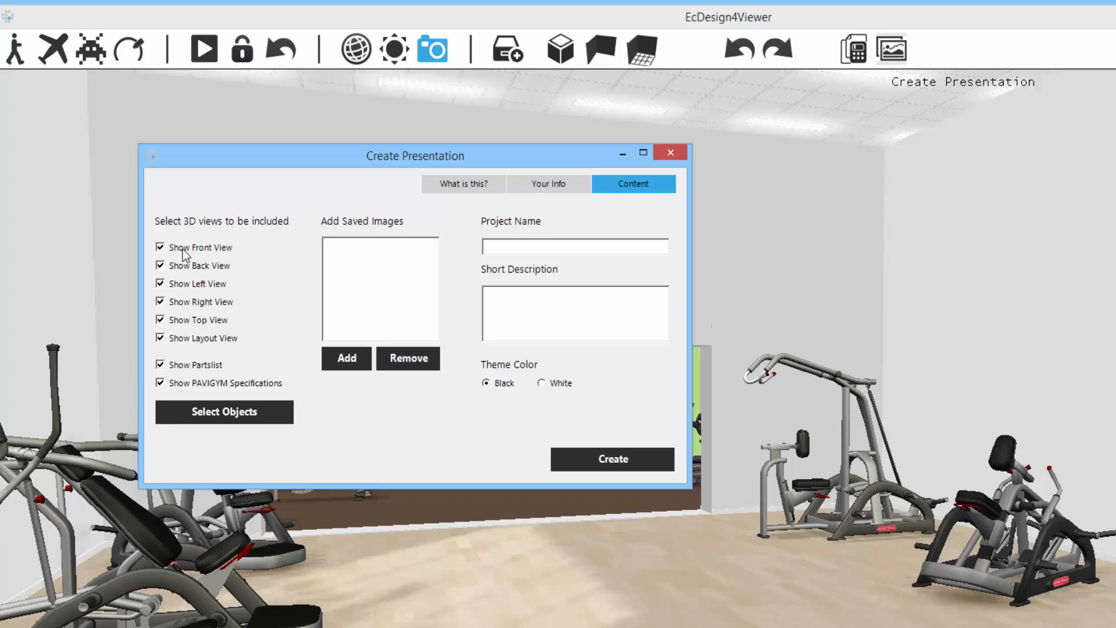
{"action": "mouse_move", "coordinate": [187, 313]}
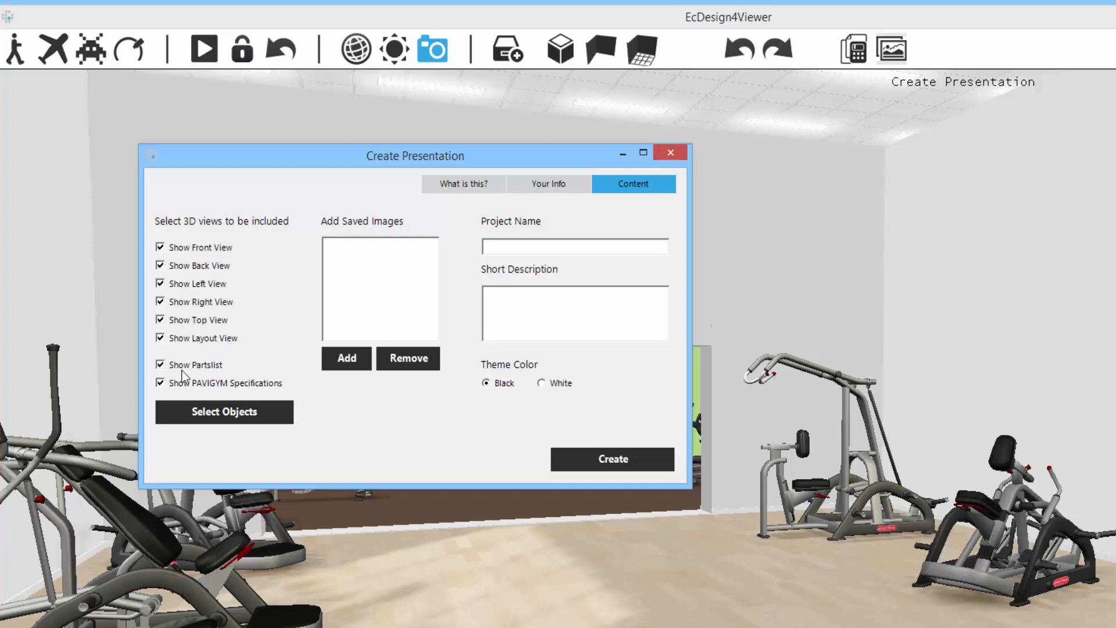
{"action": "mouse_move", "coordinate": [204, 373]}
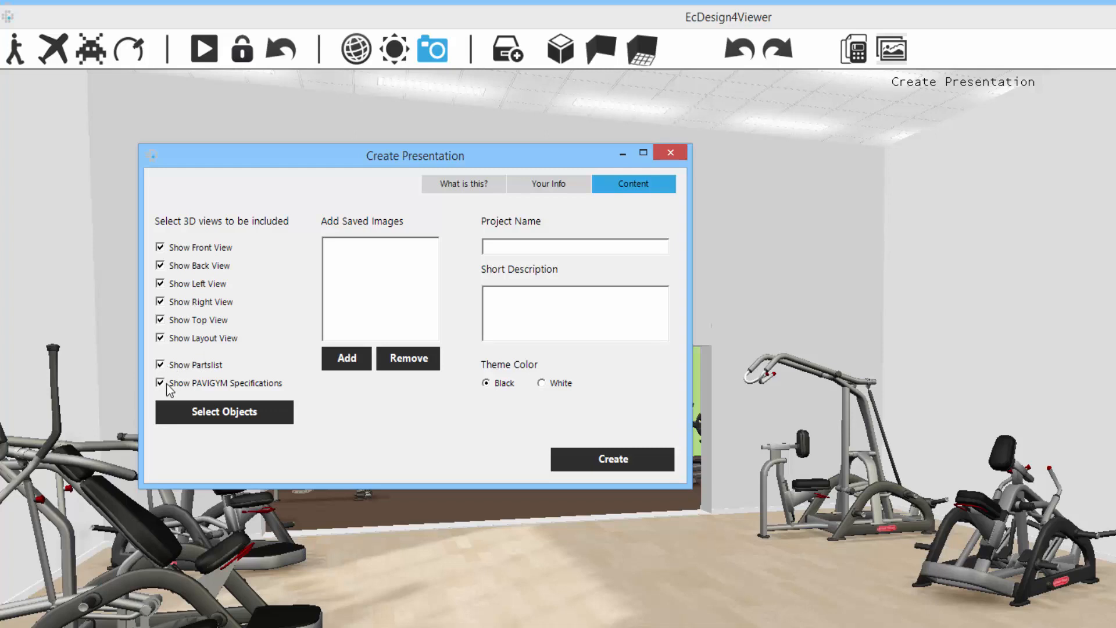
{"action": "mouse_move", "coordinate": [184, 391]}
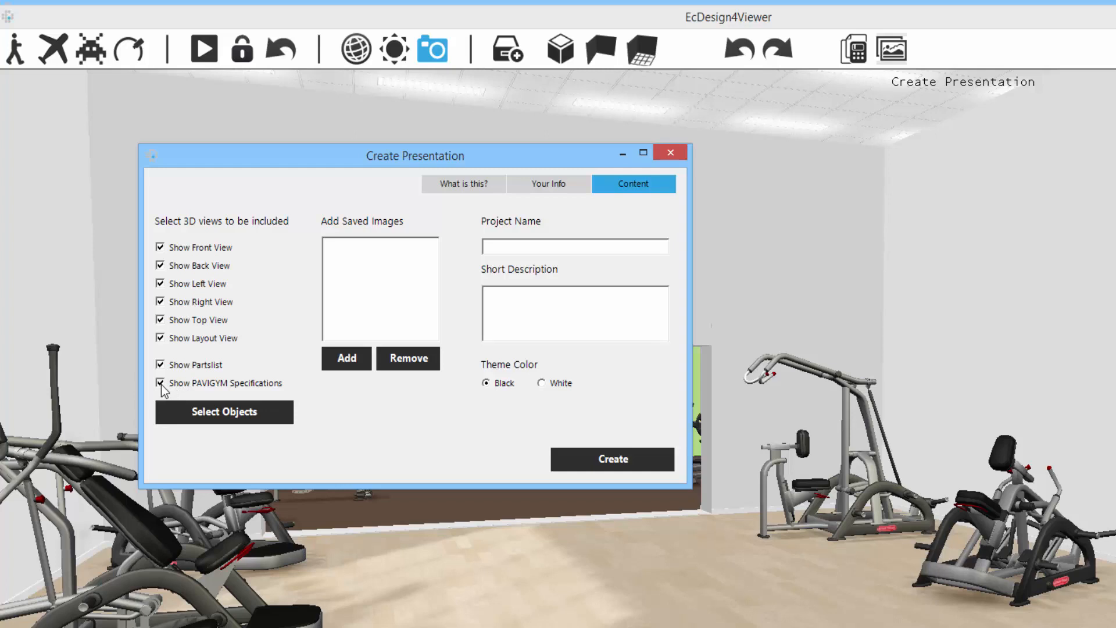
Step: Untick Show PAVIGYM Specifications on the Content step
{"action": "left_click", "coordinate": [161, 383]}
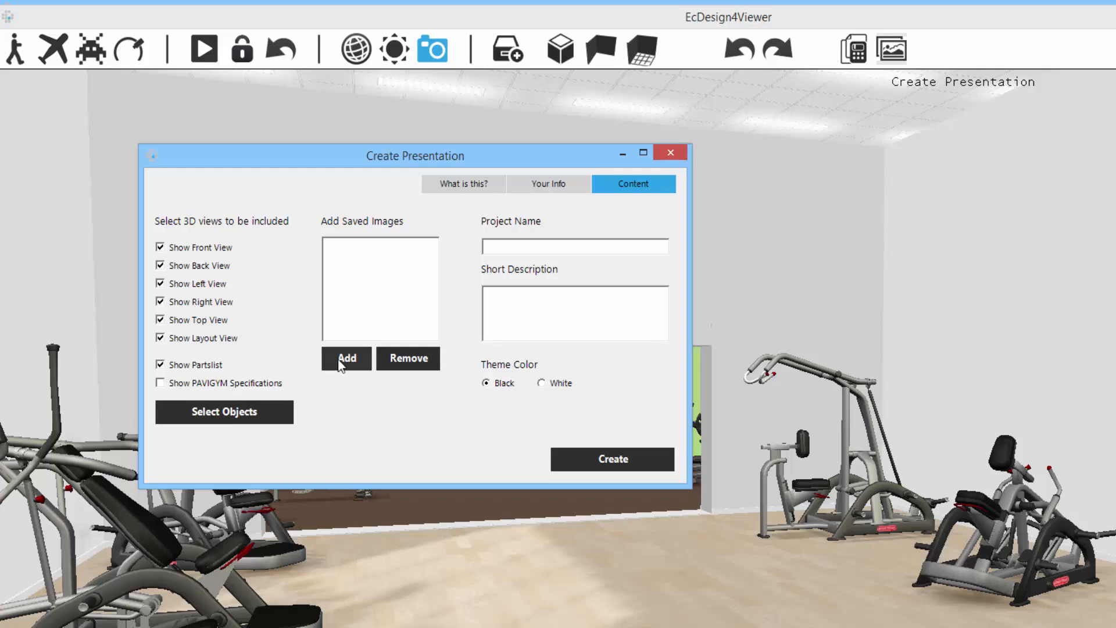
{"action": "left_click", "coordinate": [223, 412]}
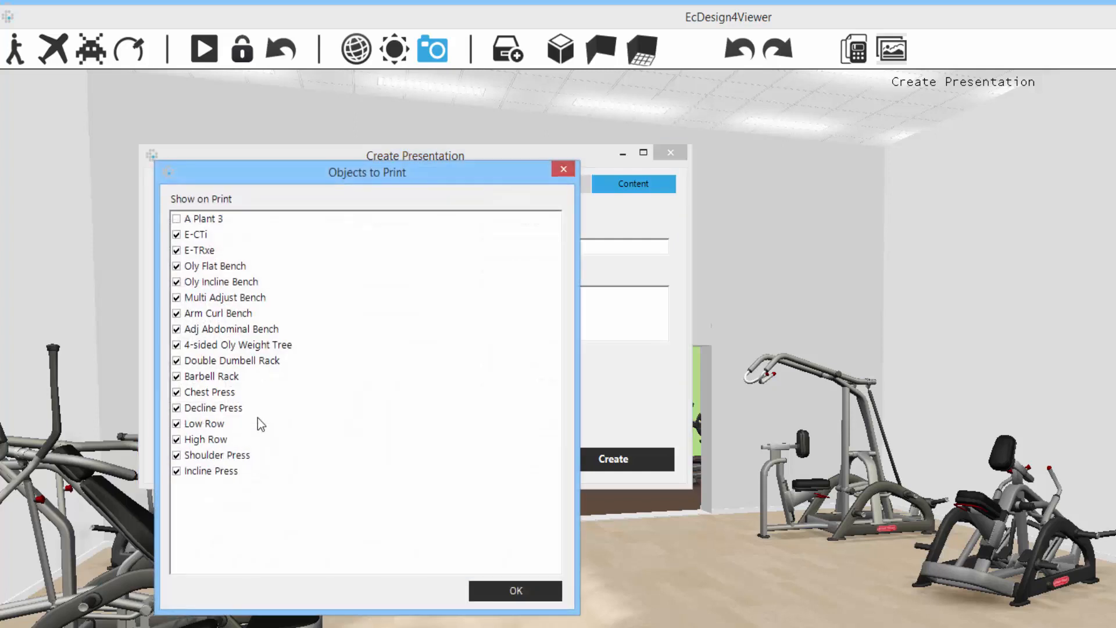
{"action": "left_click", "coordinate": [225, 298]}
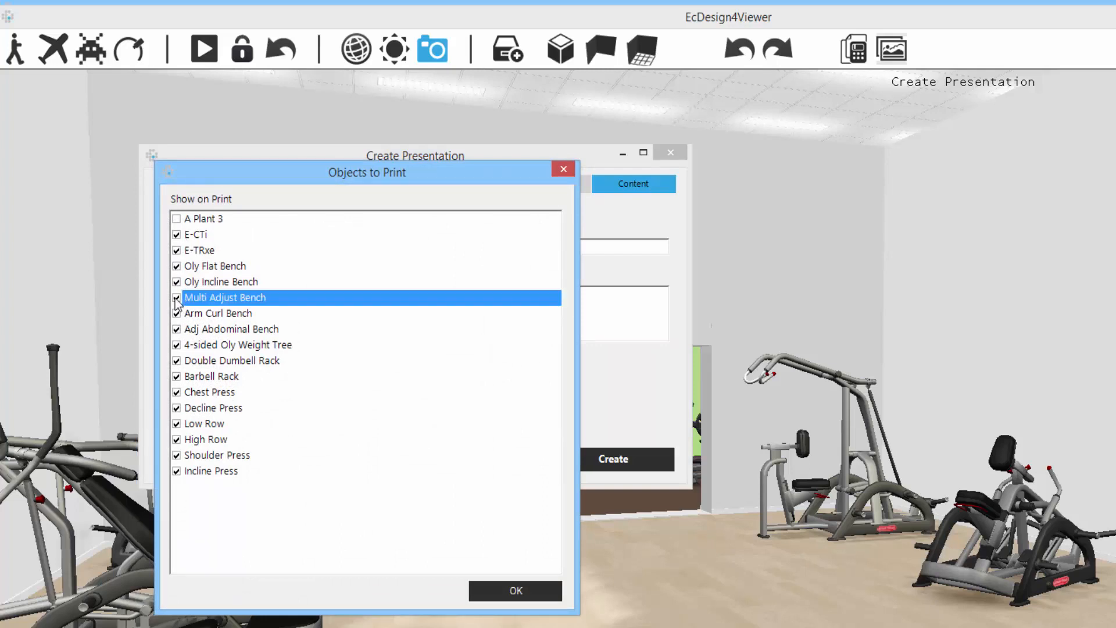
{"action": "left_click", "coordinate": [177, 297]}
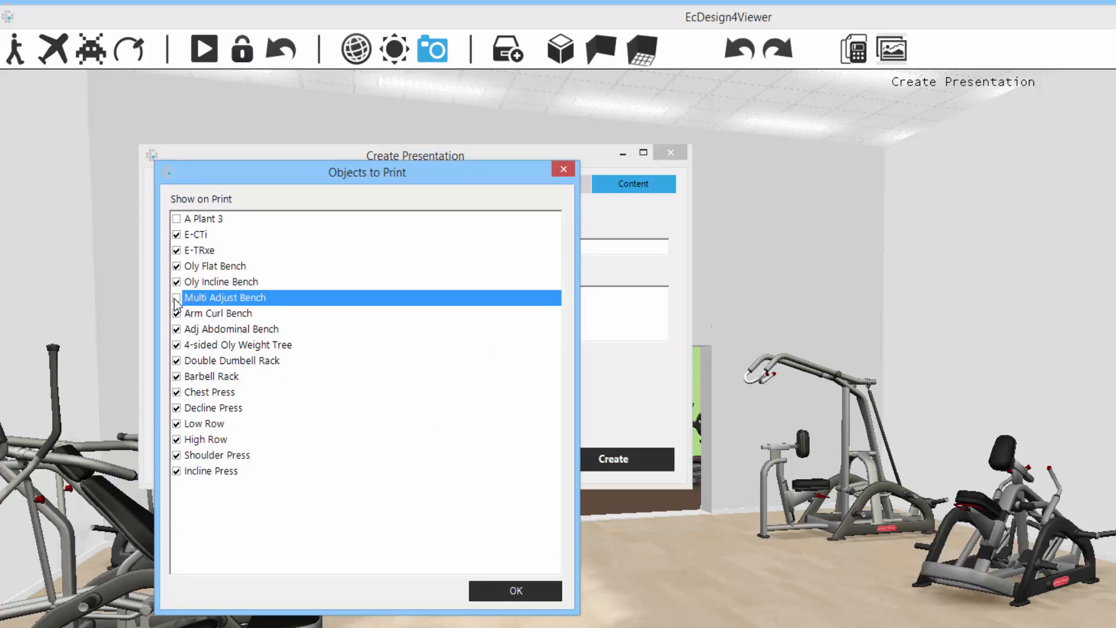
{"action": "left_click", "coordinate": [177, 297]}
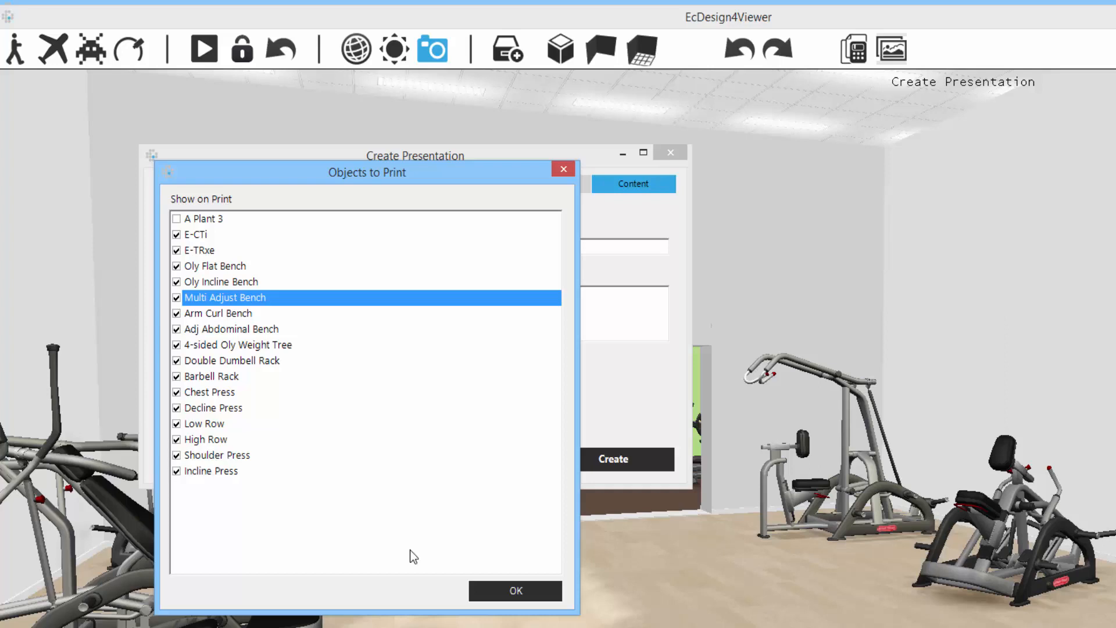
{"action": "left_click", "coordinate": [514, 590]}
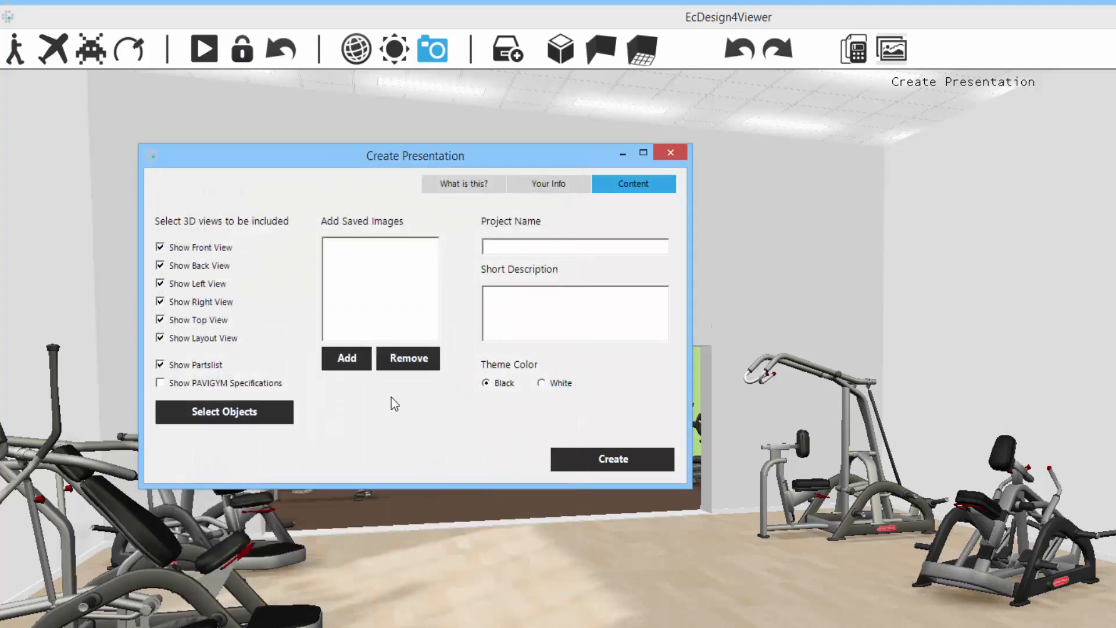
{"action": "mouse_move", "coordinate": [345, 251]}
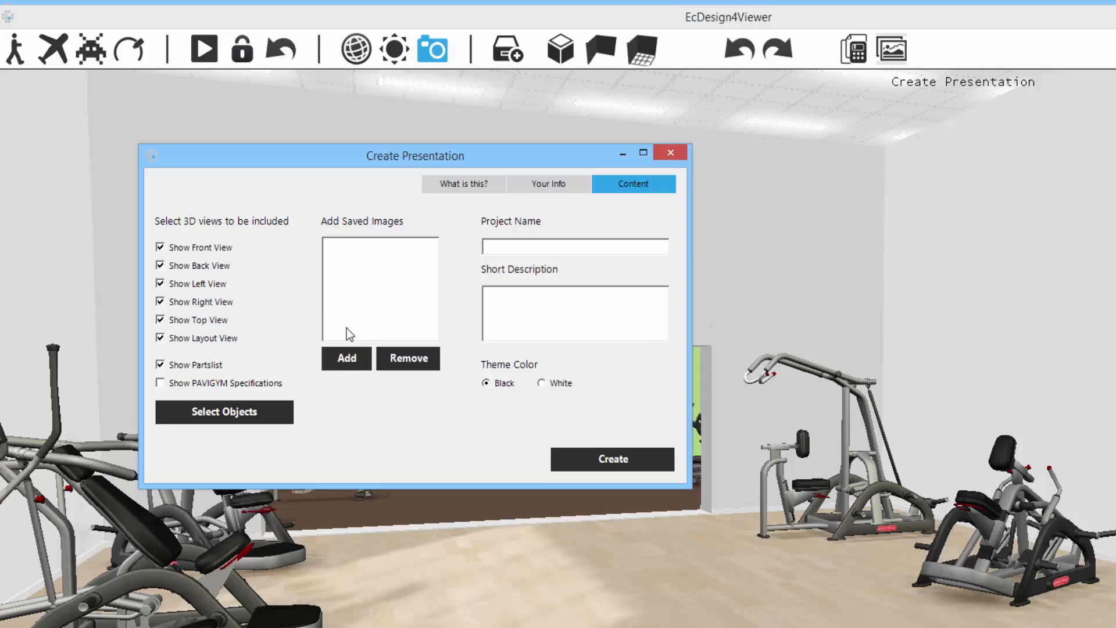
{"action": "mouse_move", "coordinate": [511, 289]}
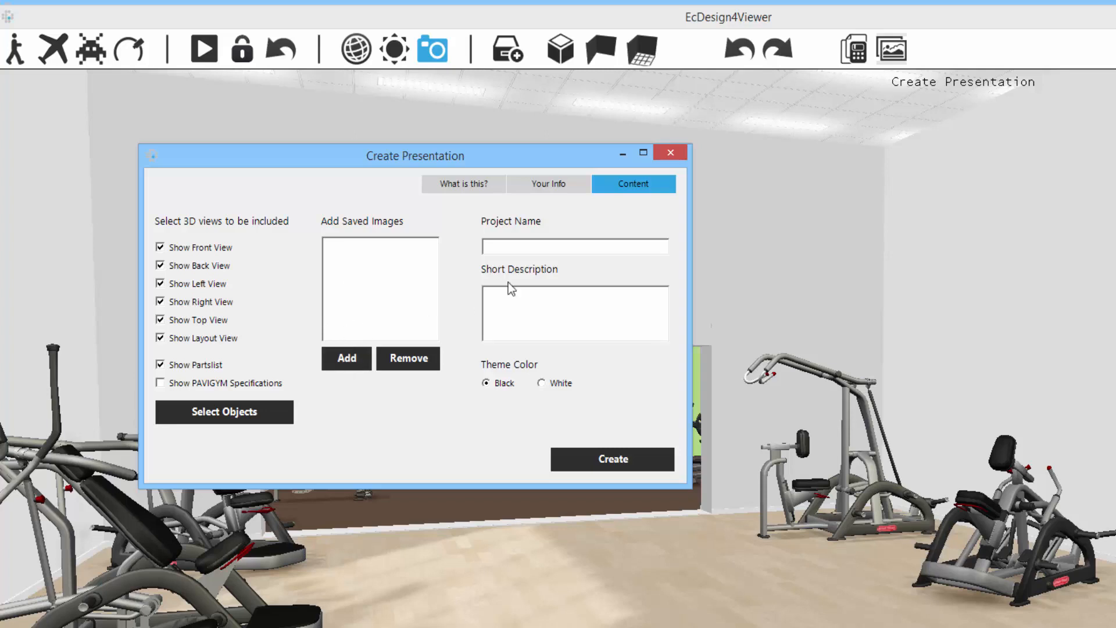
Step: Enter 'Test Ecdesign presentation' and 'Tutorial presentation', choose the White theme, and create the PDF
{"action": "left_click", "coordinate": [574, 247]}
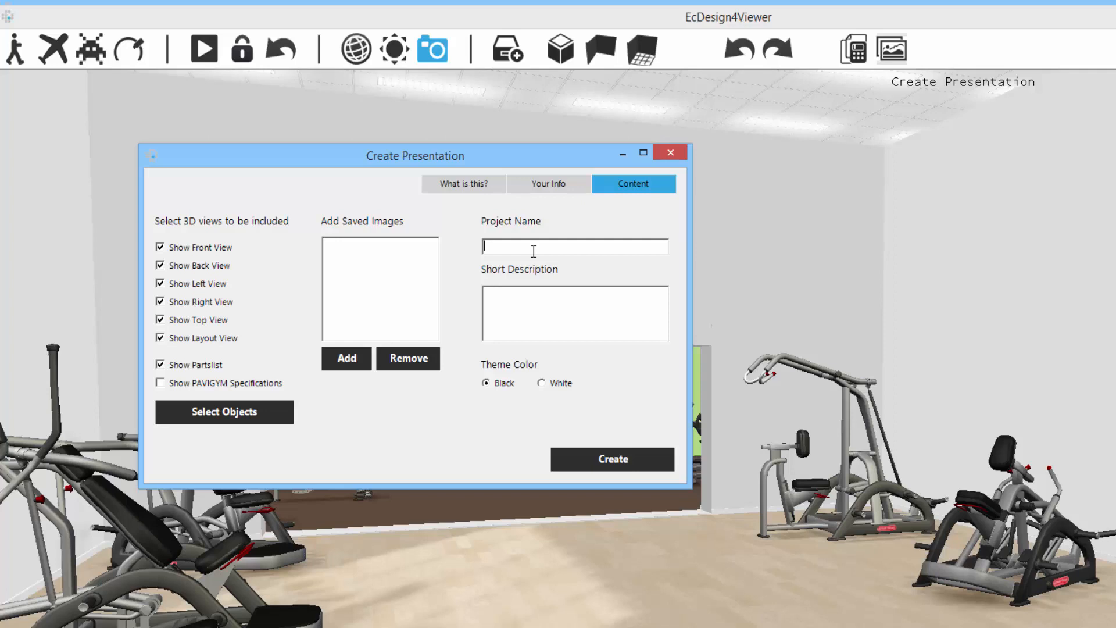
{"action": "type", "text": "Test Ecdesign"}
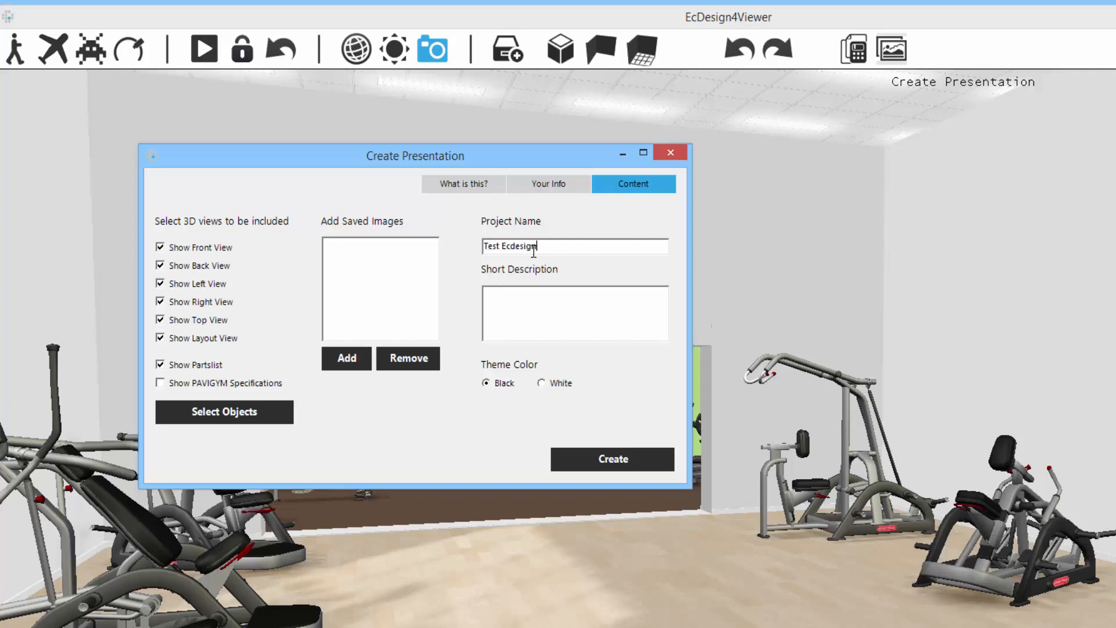
{"action": "type", "text": "presentation"}
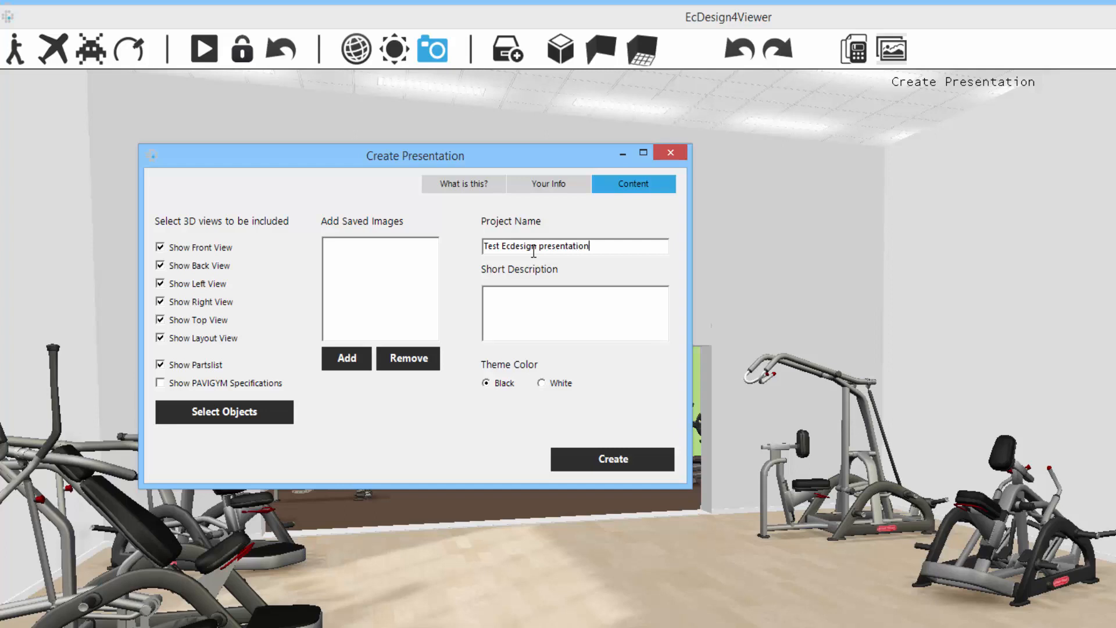
{"action": "left_click", "coordinate": [574, 314]}
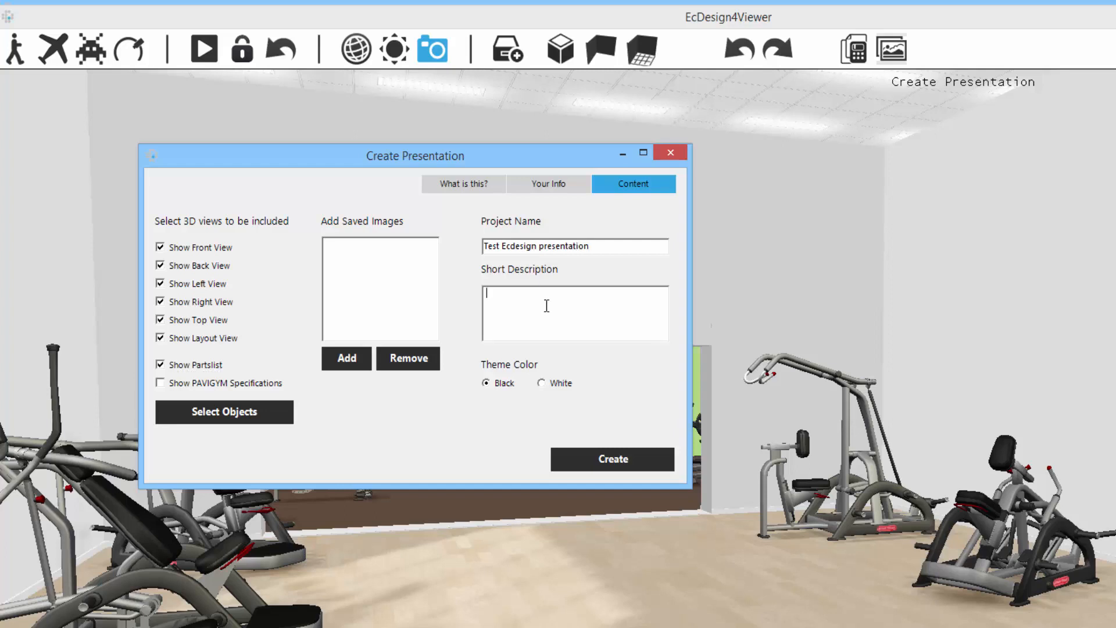
{"action": "type", "text": "Tutorial"}
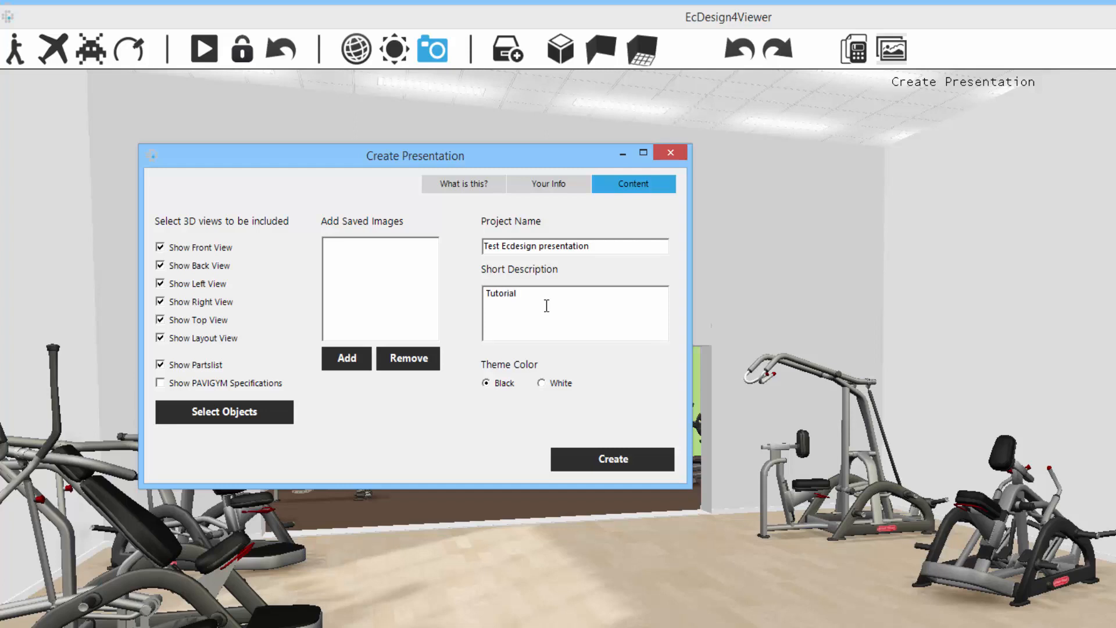
{"action": "type", "text": "presentation"}
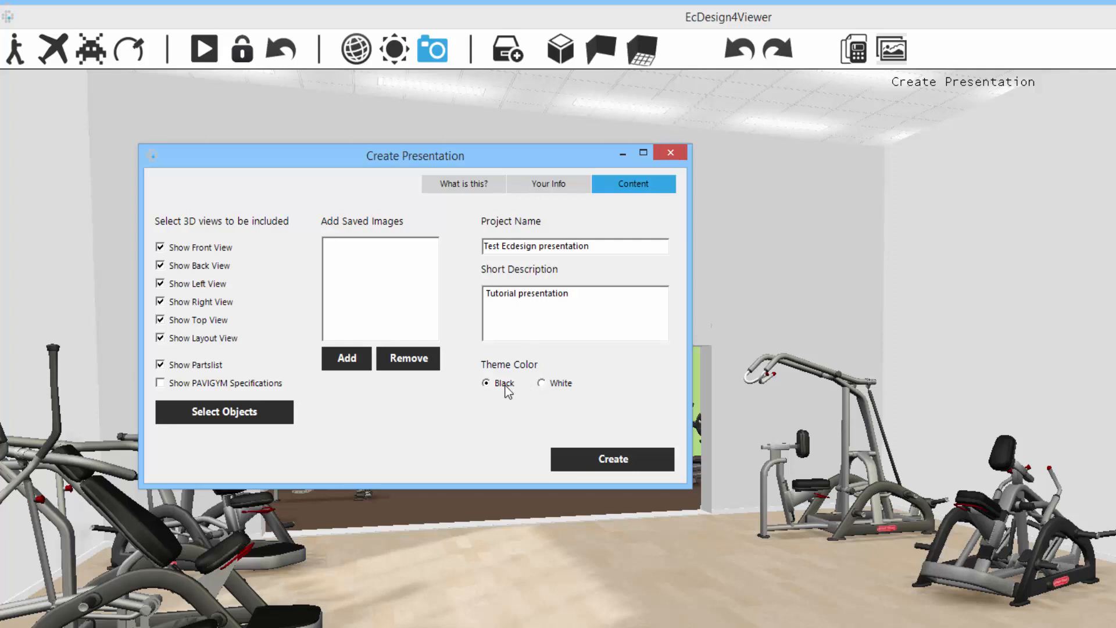
{"action": "left_click", "coordinate": [541, 383]}
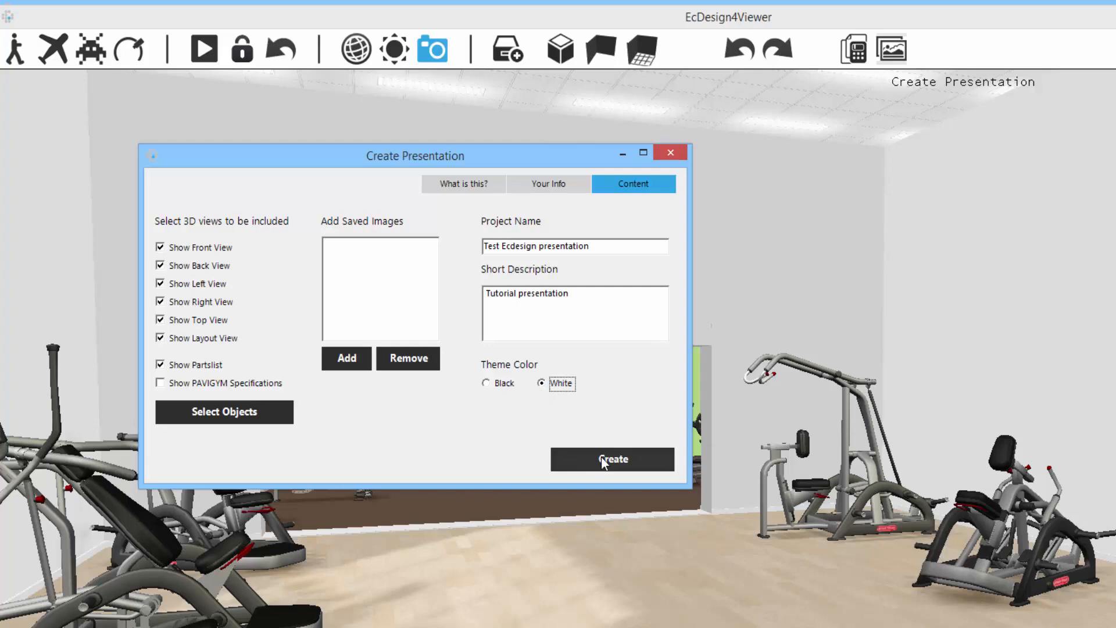
{"action": "left_click", "coordinate": [611, 458]}
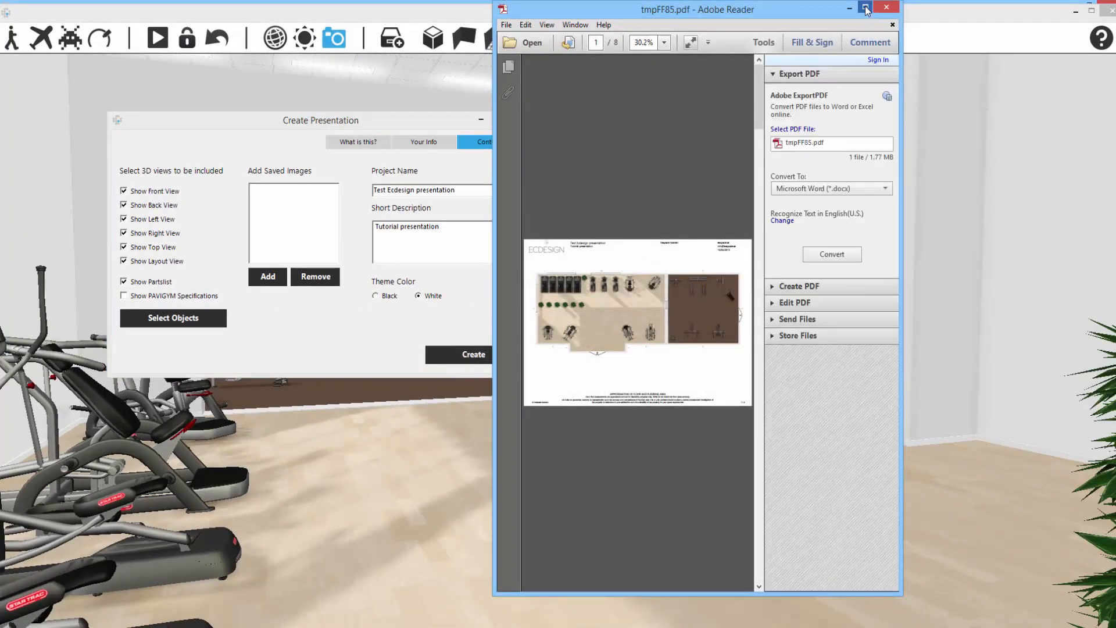
Step: Maximize Adobe Reader and page forward through the 3D views to the last parts-list page
{"action": "left_click", "coordinate": [866, 8]}
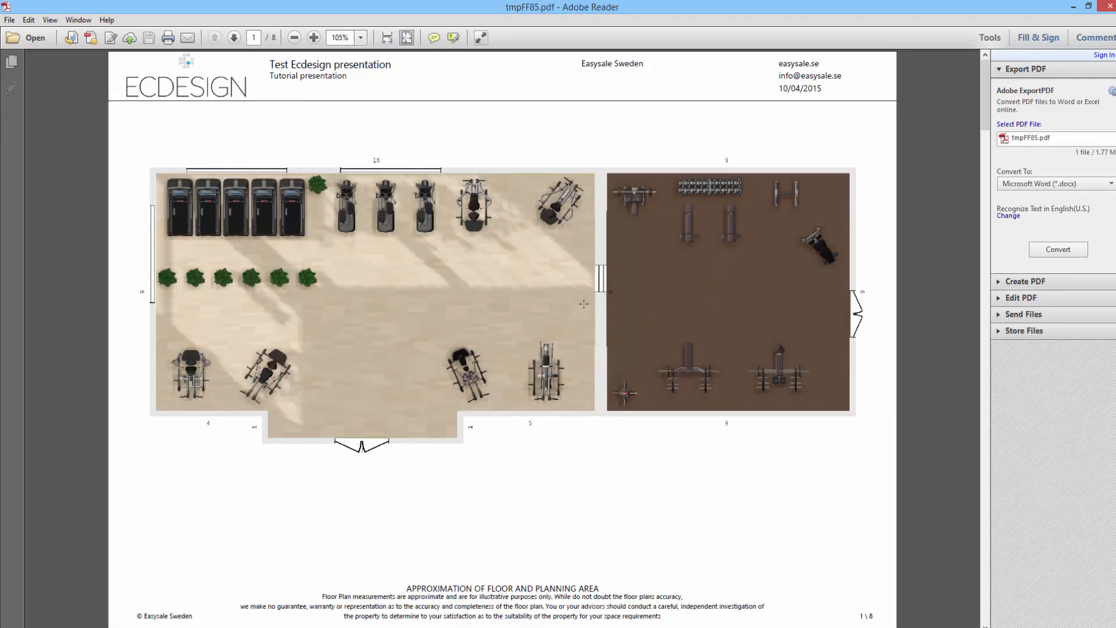
{"action": "left_click", "coordinate": [233, 37]}
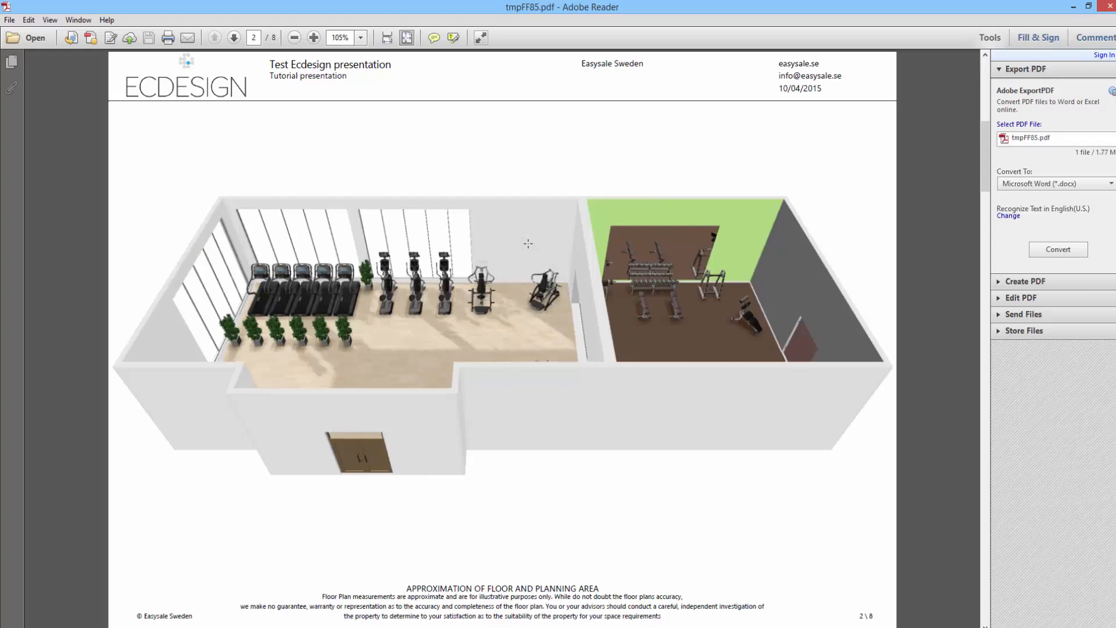
{"action": "left_click", "coordinate": [234, 38]}
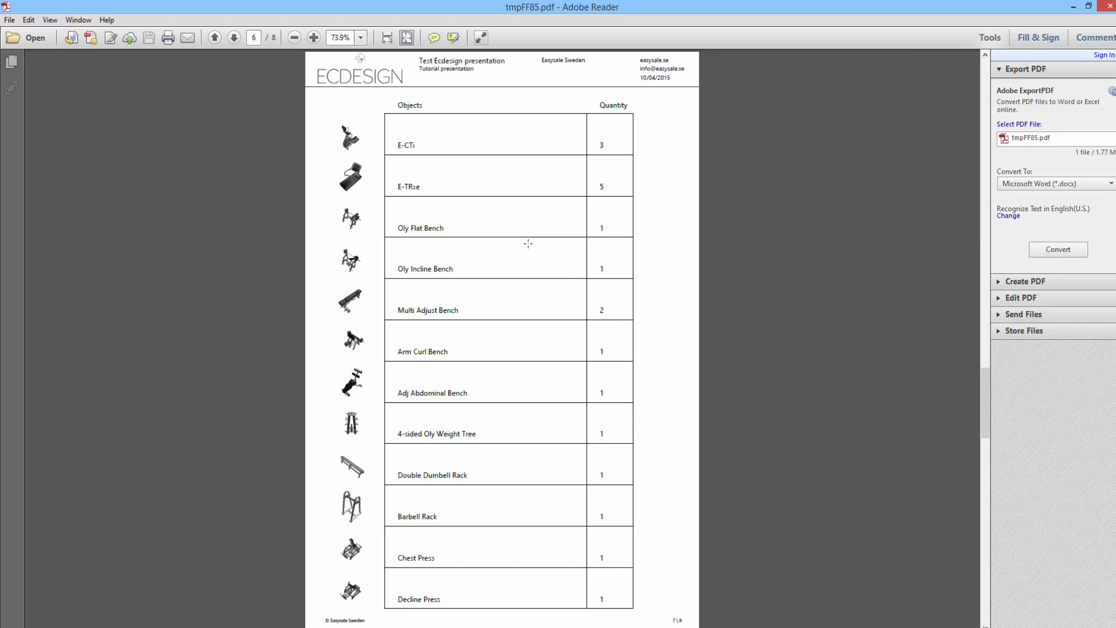
{"action": "mouse_move", "coordinate": [489, 282]}
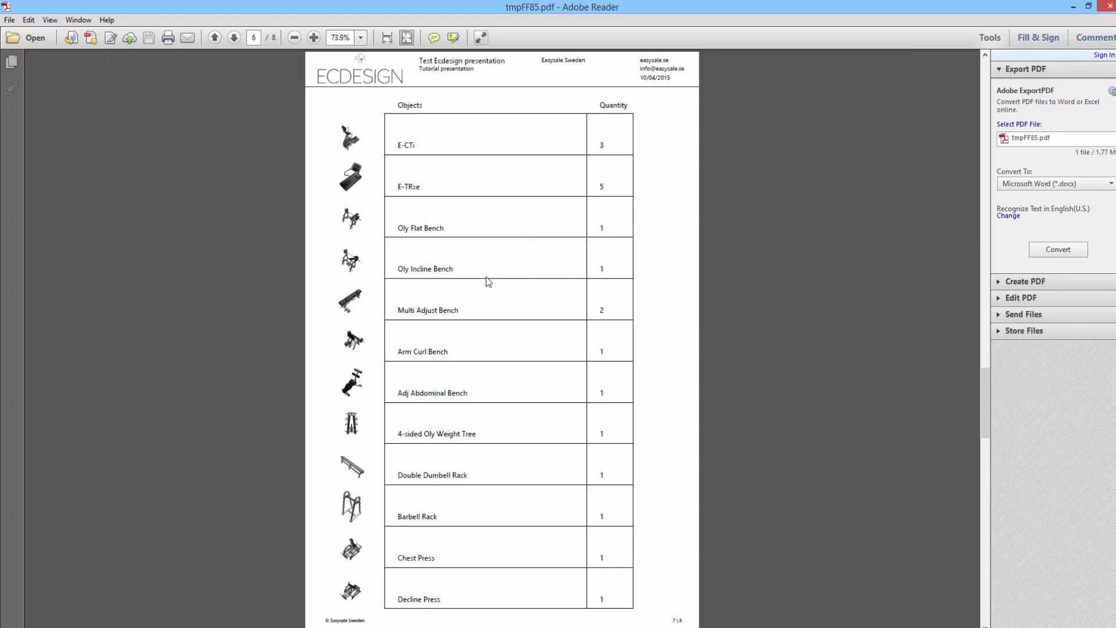
{"action": "left_click", "coordinate": [234, 38]}
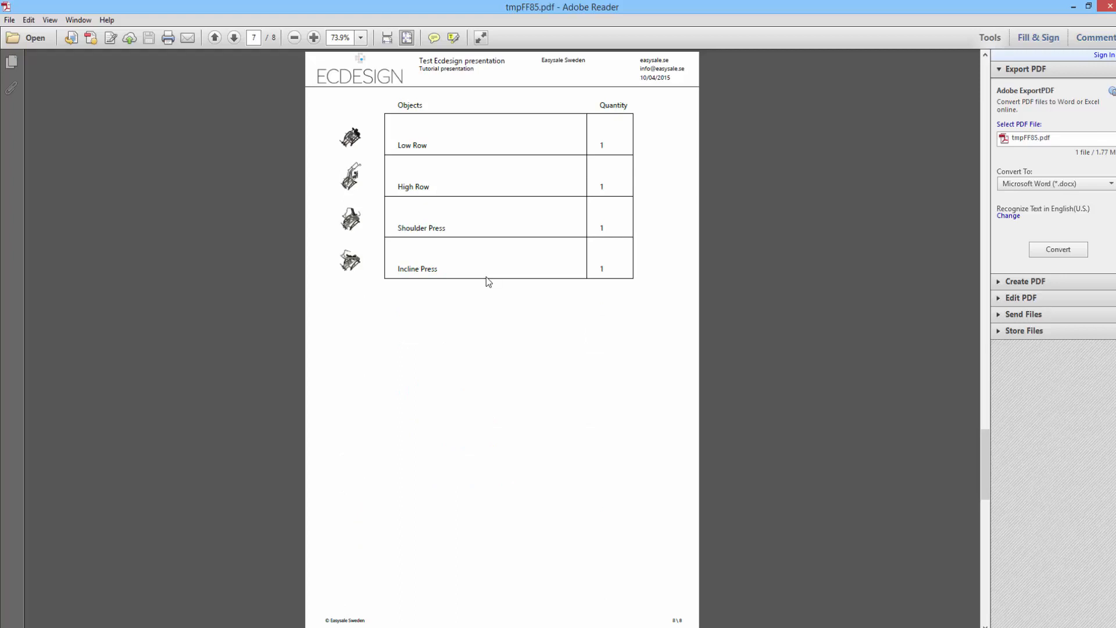
Step: Page back through the earlier 3D view pages, then close the PDF
{"action": "left_click", "coordinate": [215, 38]}
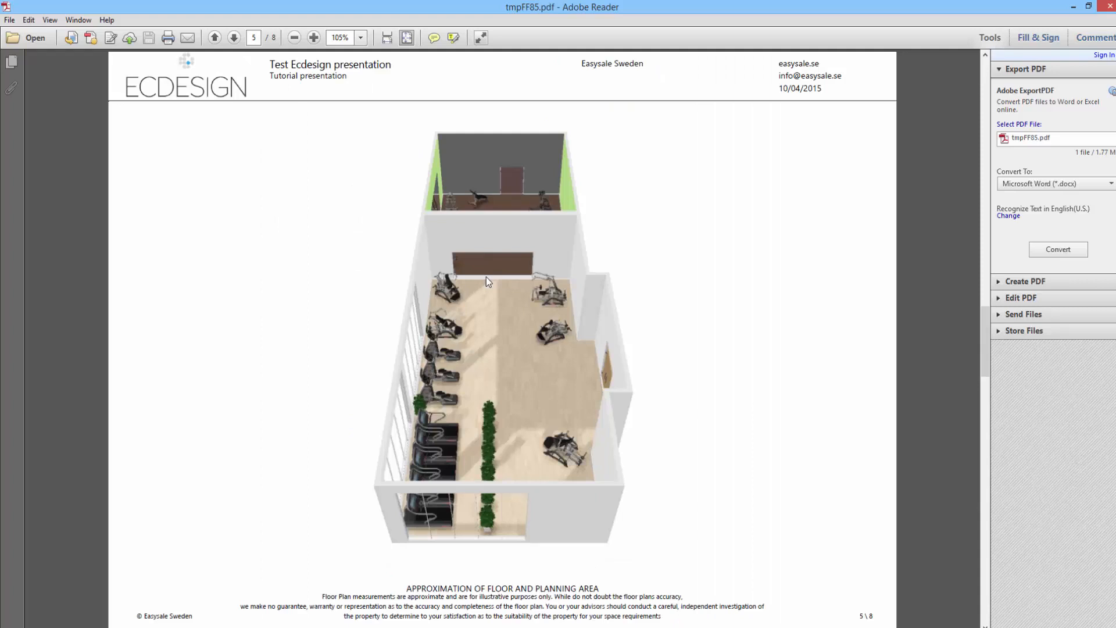
{"action": "left_click", "coordinate": [215, 38]}
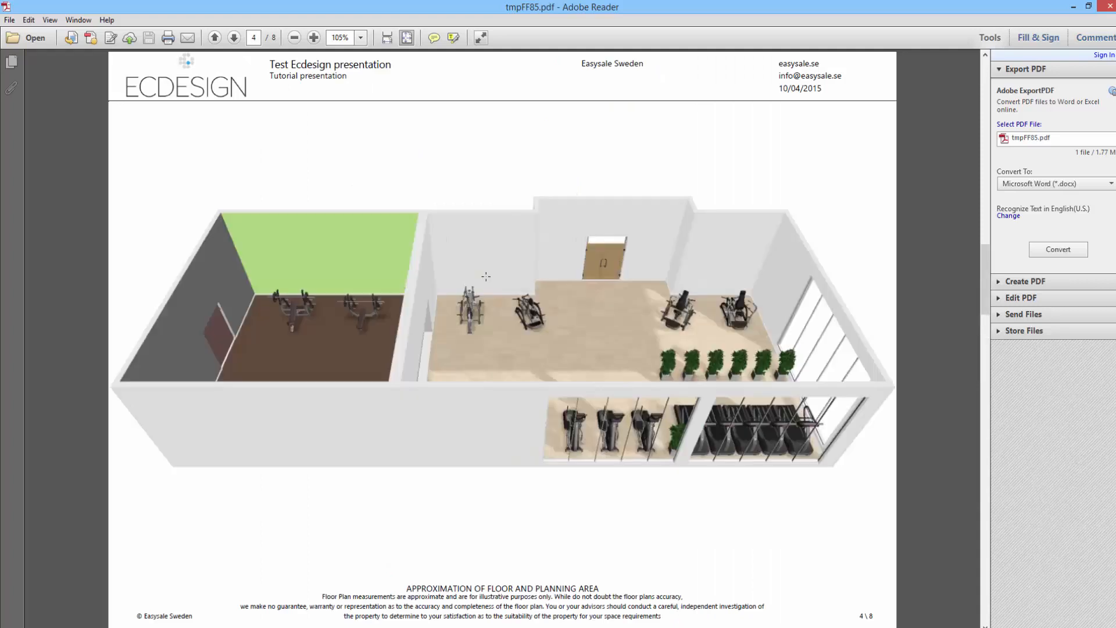
{"action": "left_click", "coordinate": [214, 37]}
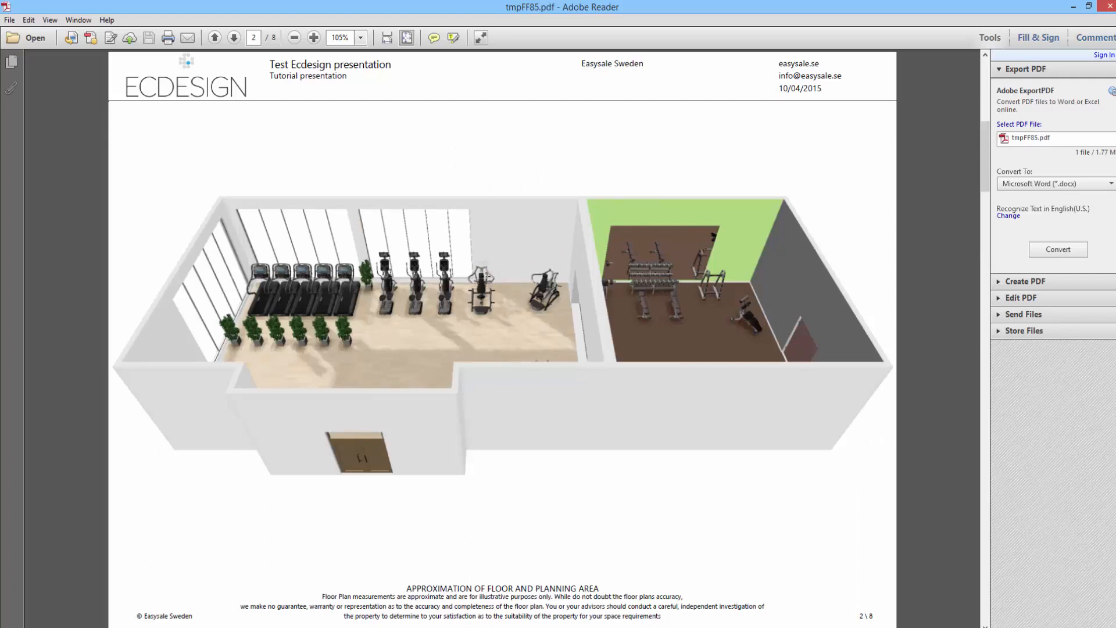
{"action": "left_click", "coordinate": [215, 37]}
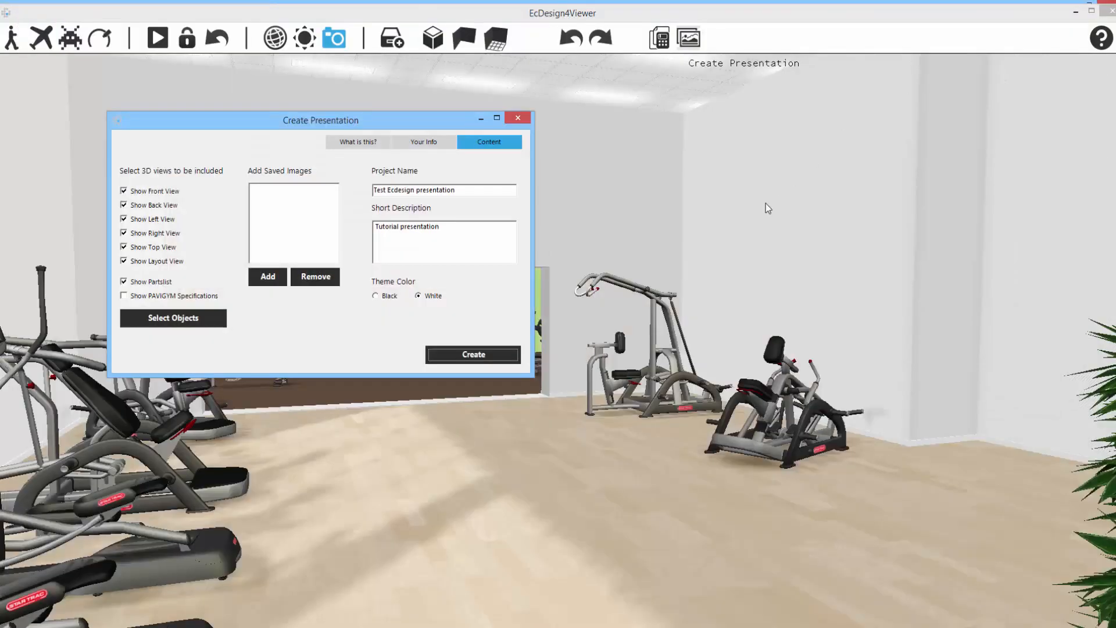
{"action": "mouse_move", "coordinate": [668, 175]}
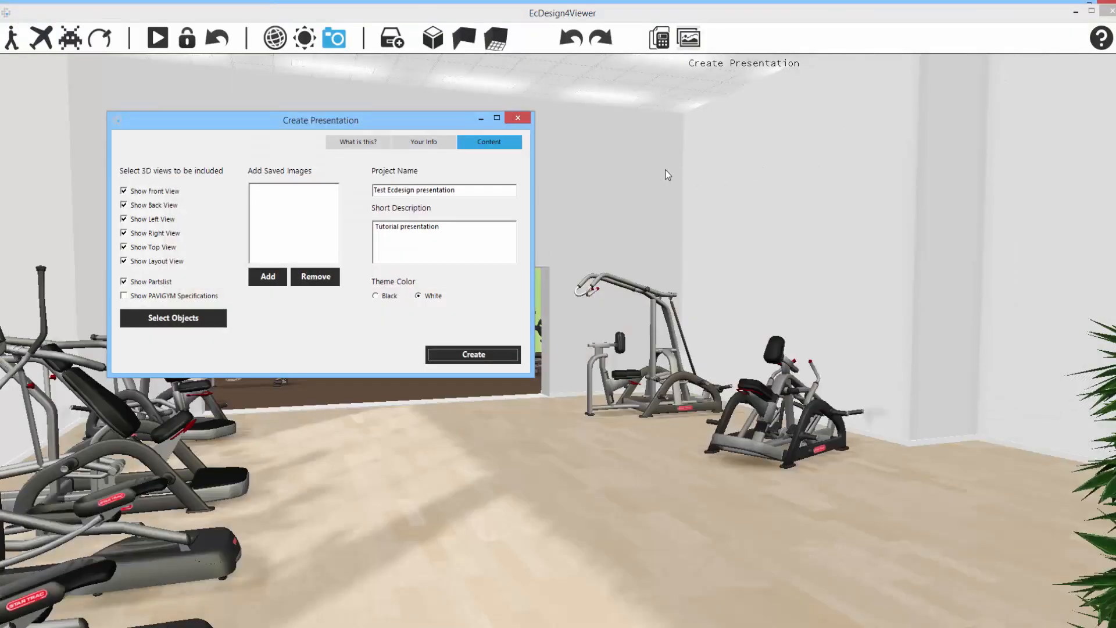